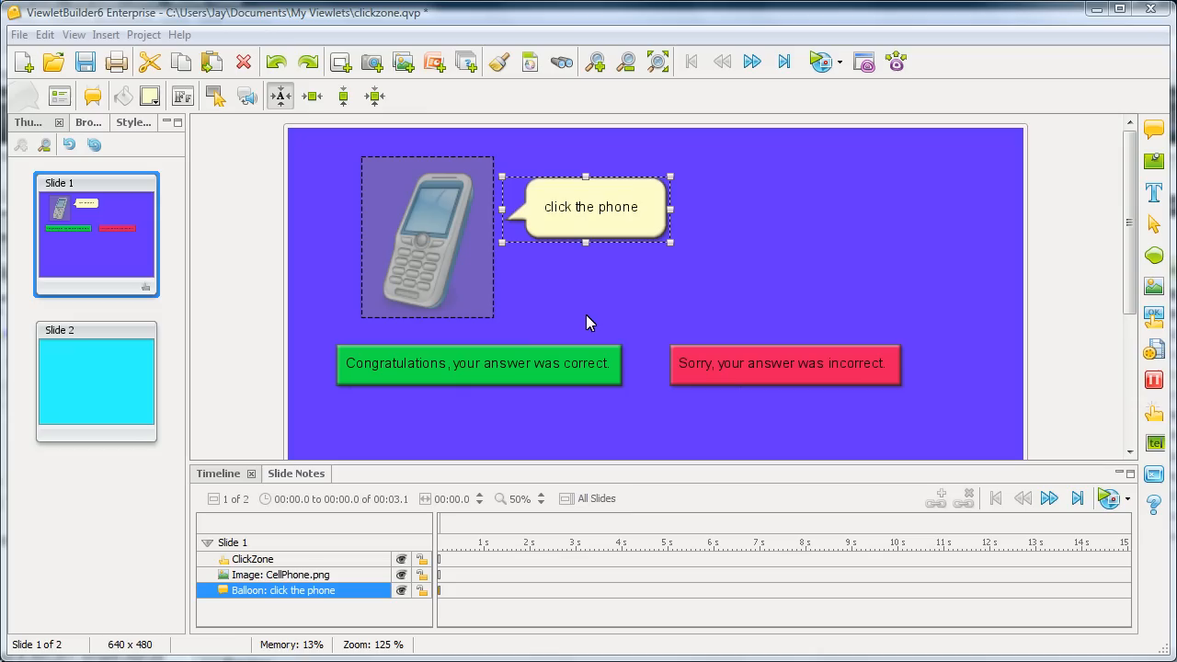
mouse_move(588, 322)
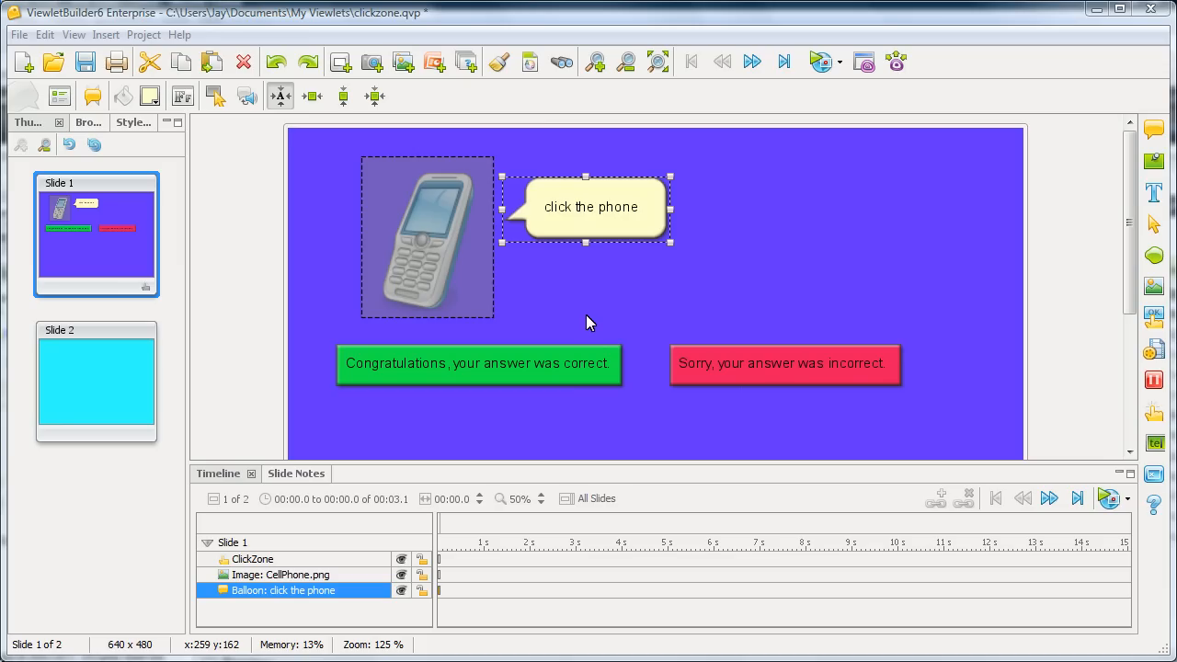
mouse_move(966, 340)
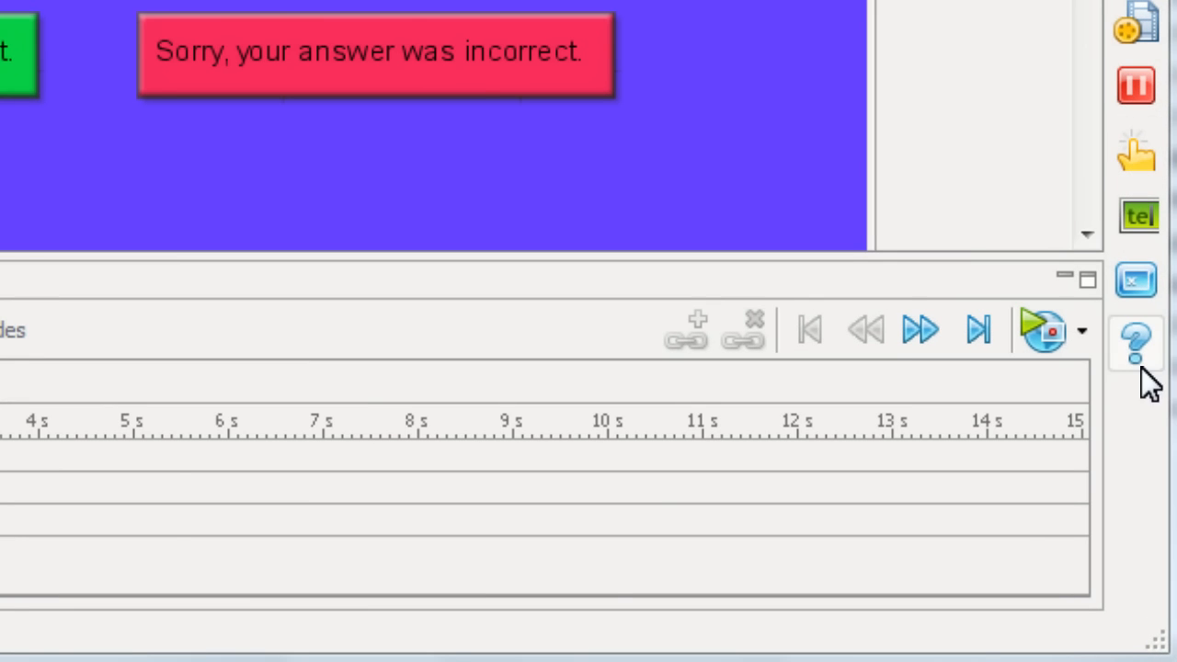
mouse_move(1136, 150)
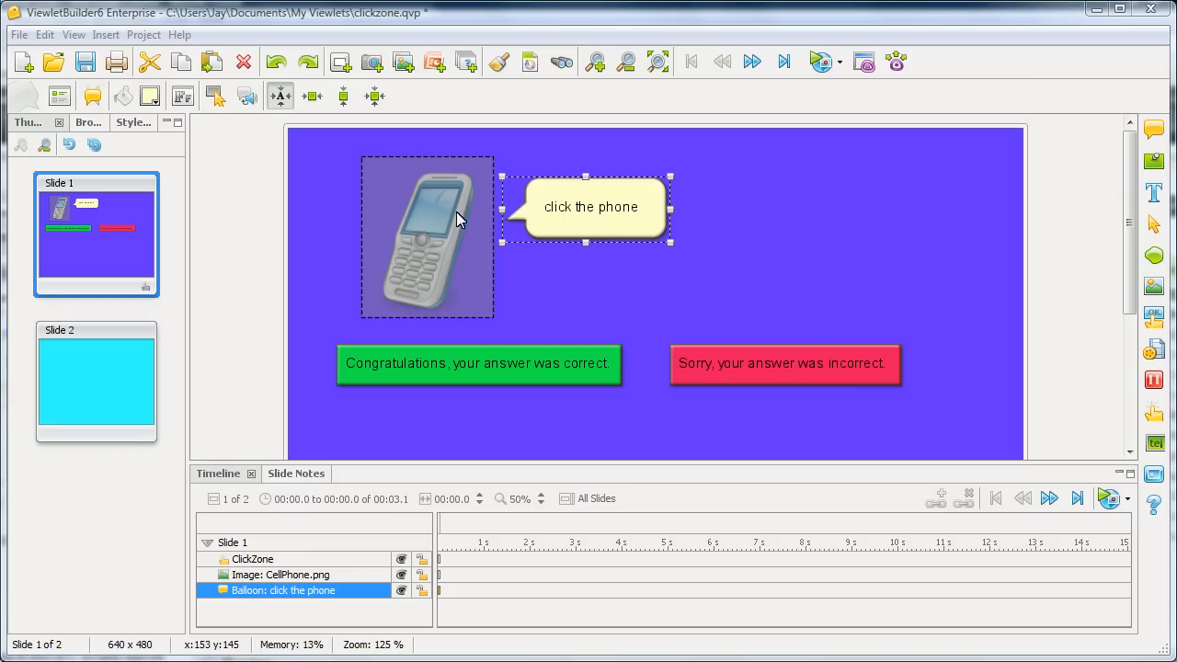
mouse_move(1111, 412)
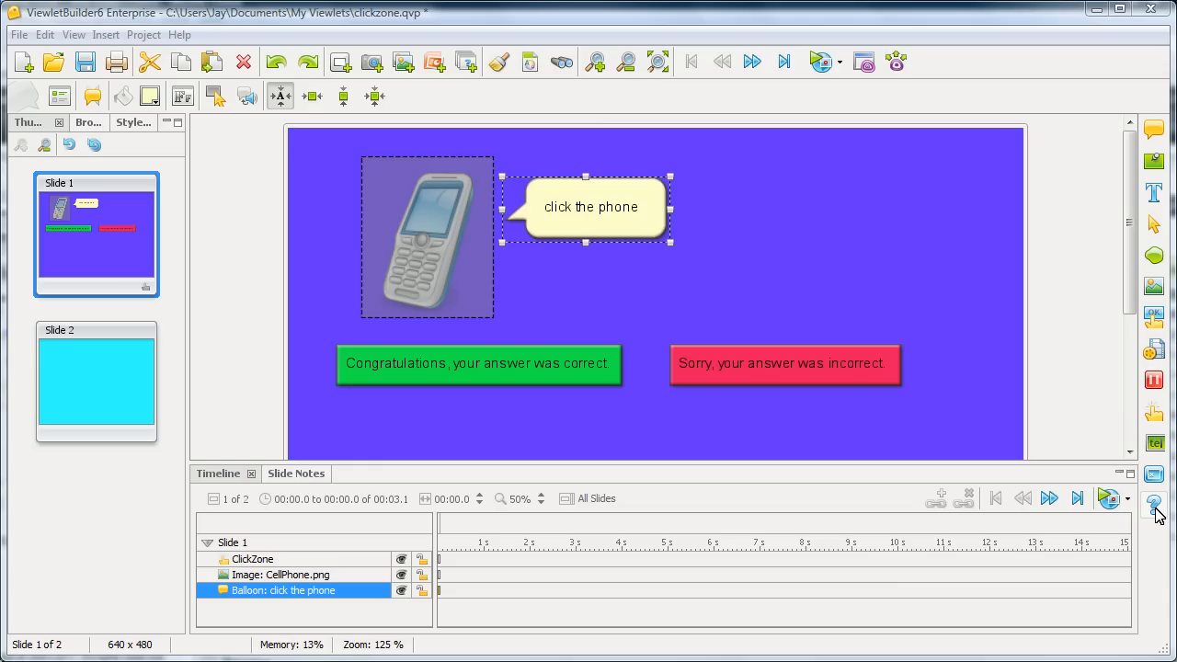
mouse_move(623, 294)
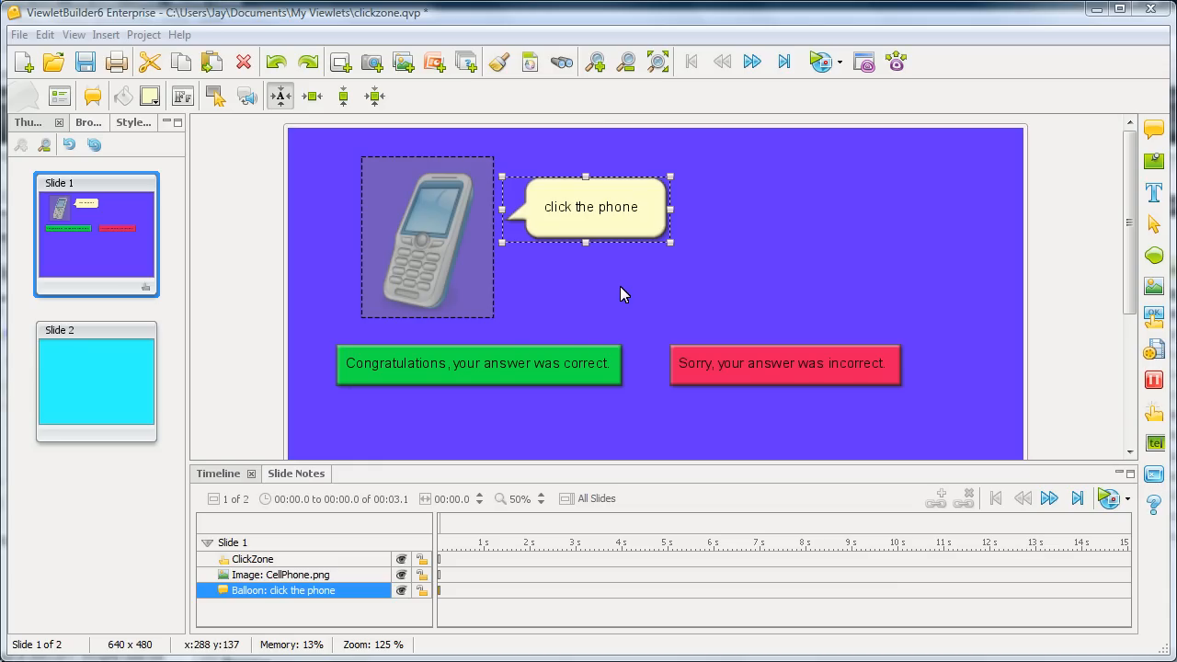
mouse_move(489, 311)
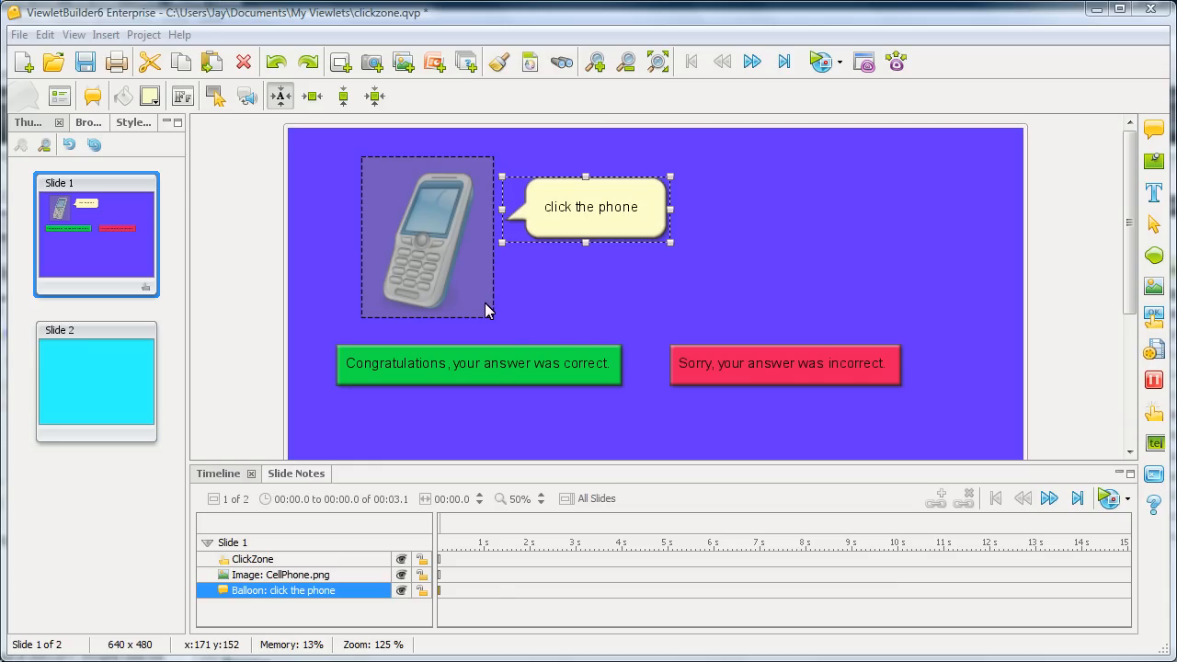
mouse_move(478, 589)
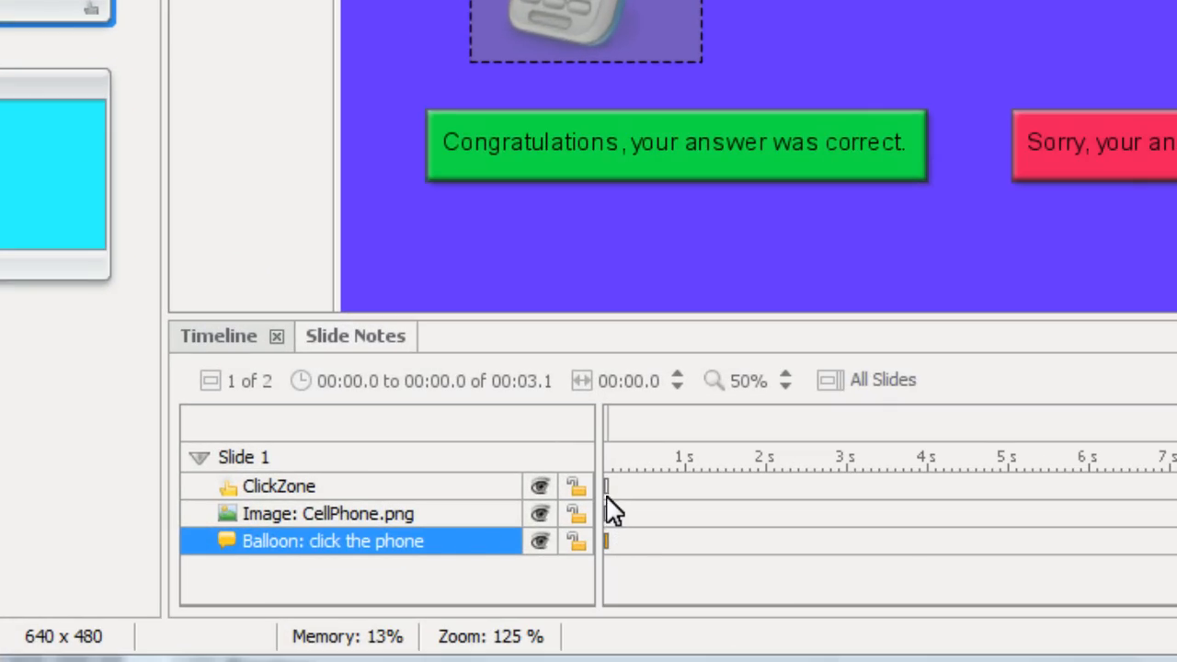
mouse_move(611, 508)
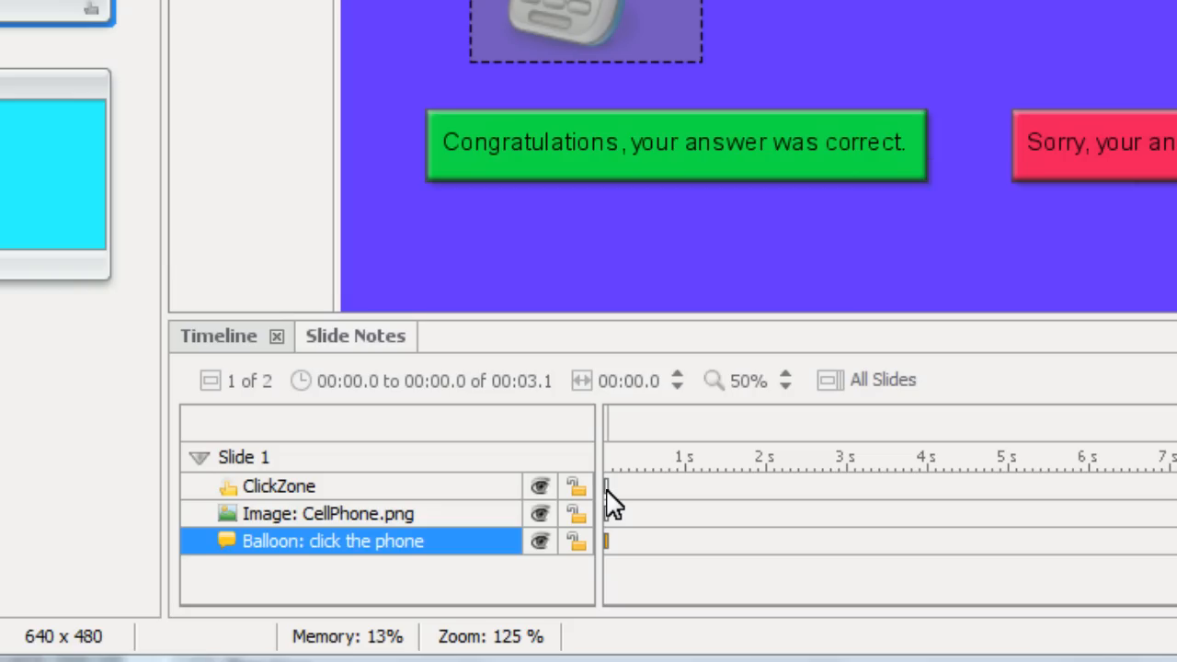
mouse_move(615, 513)
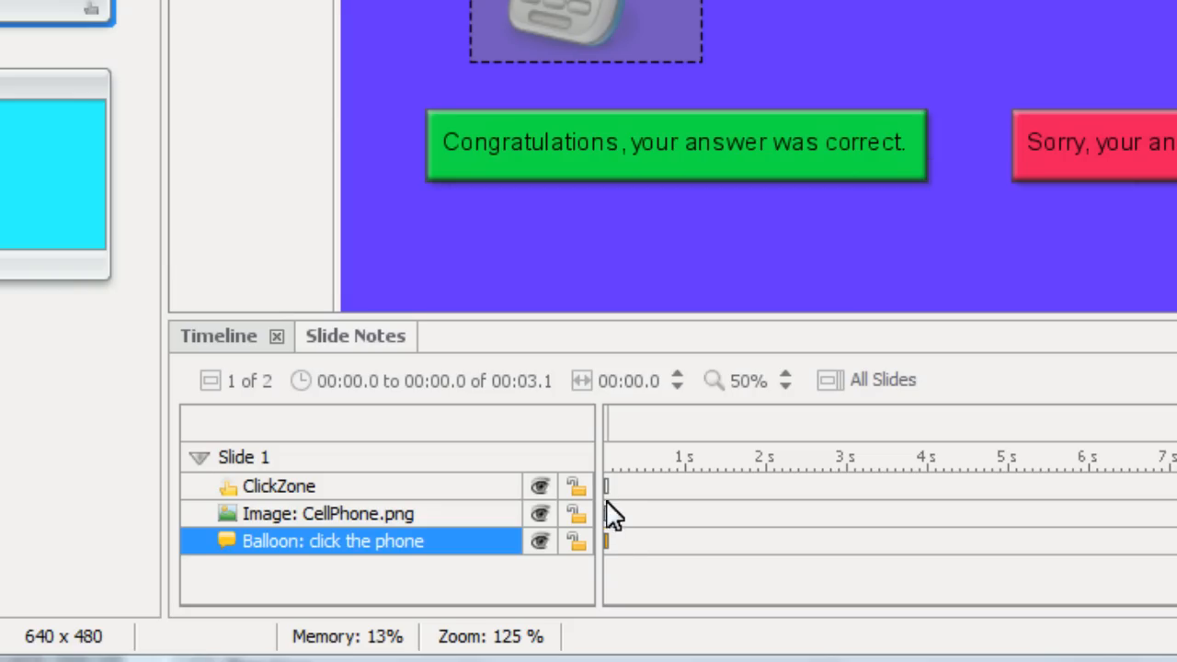
mouse_move(616, 537)
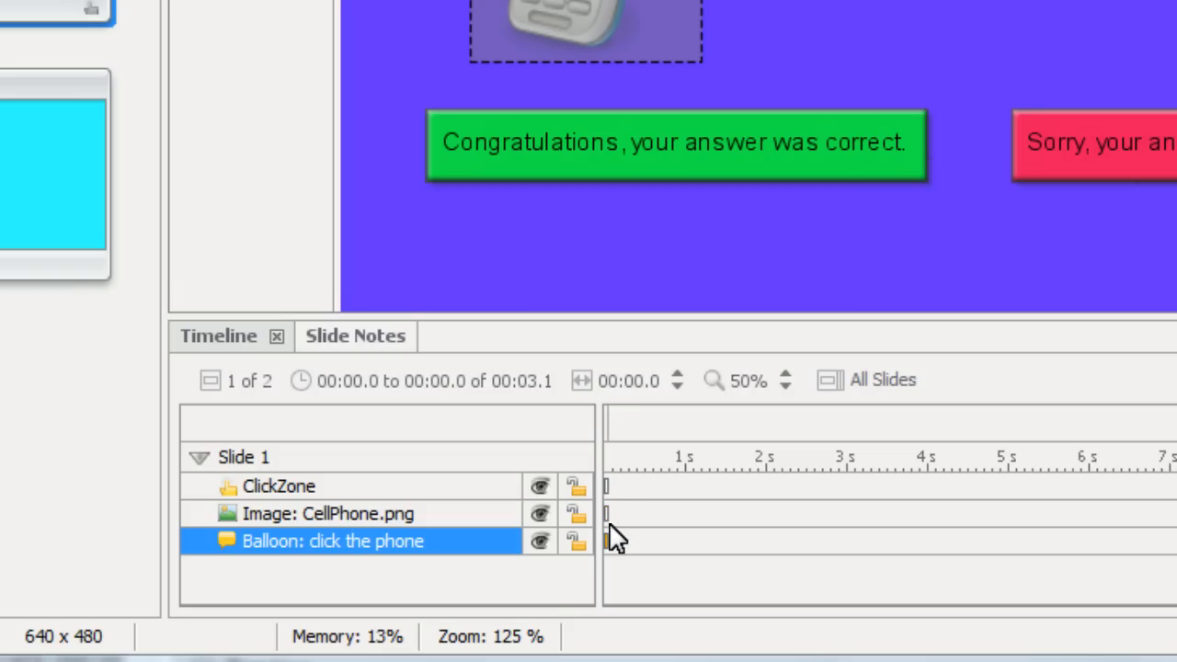
mouse_move(614, 497)
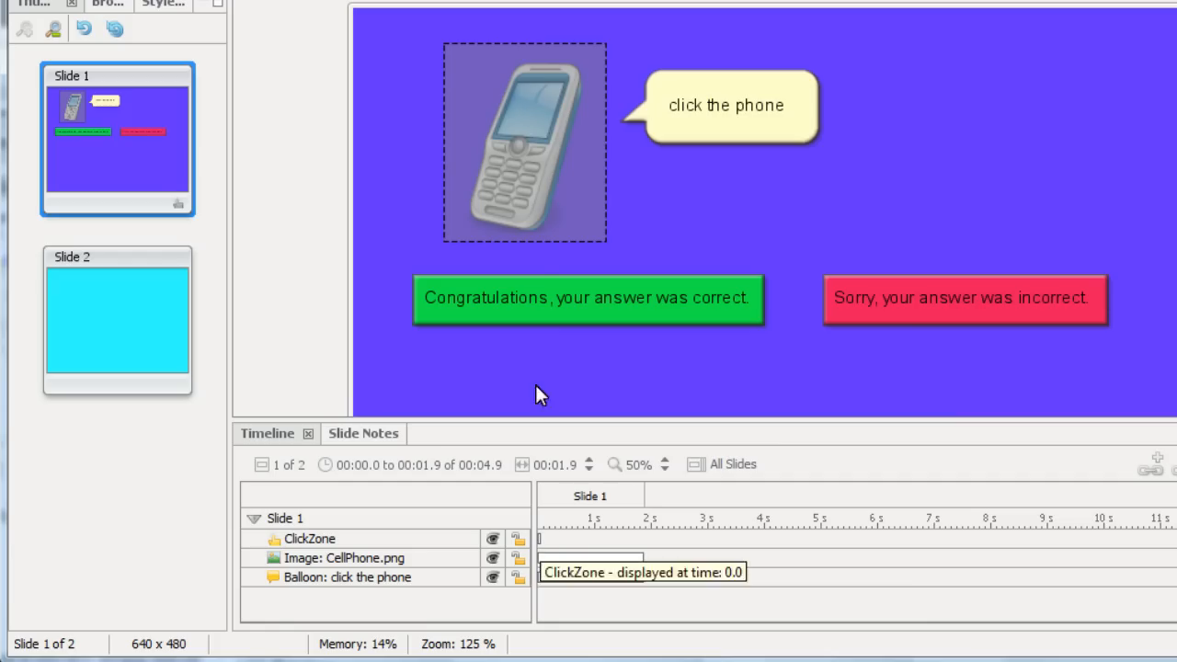
mouse_move(596, 228)
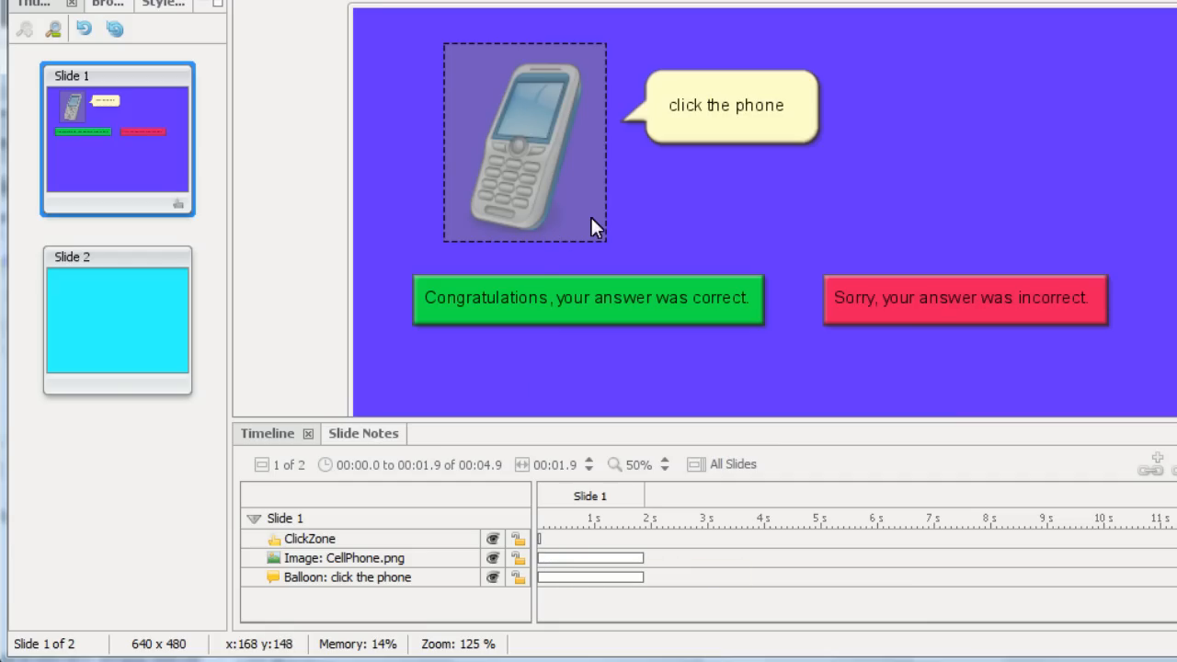
mouse_move(567, 155)
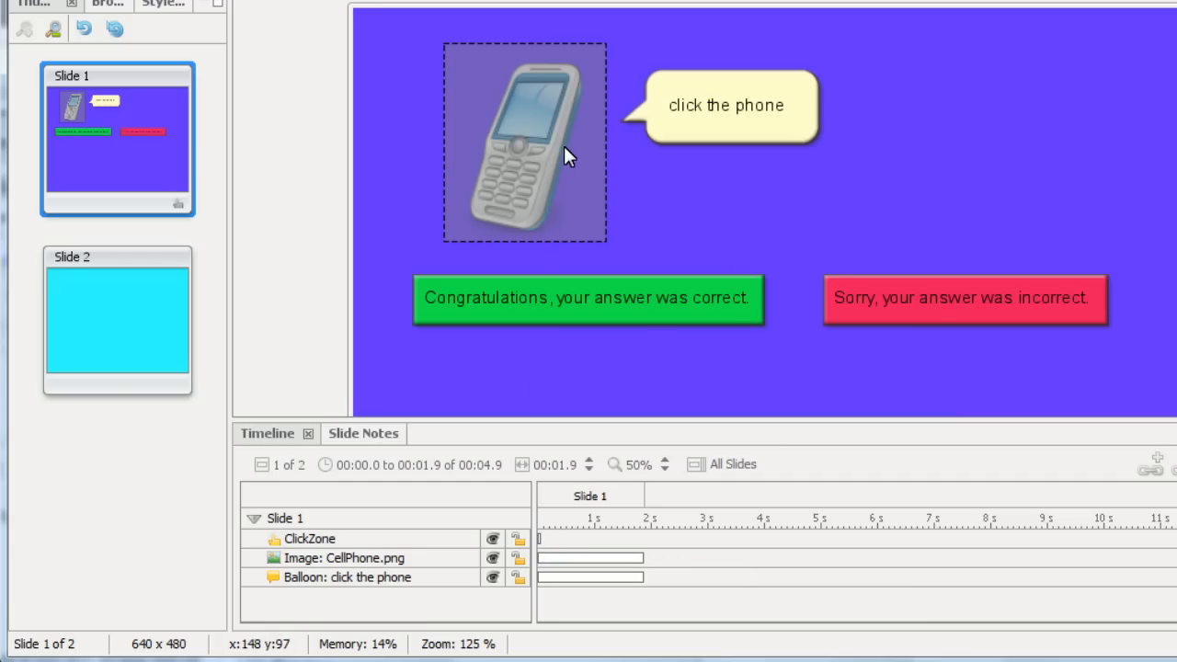
mouse_move(579, 221)
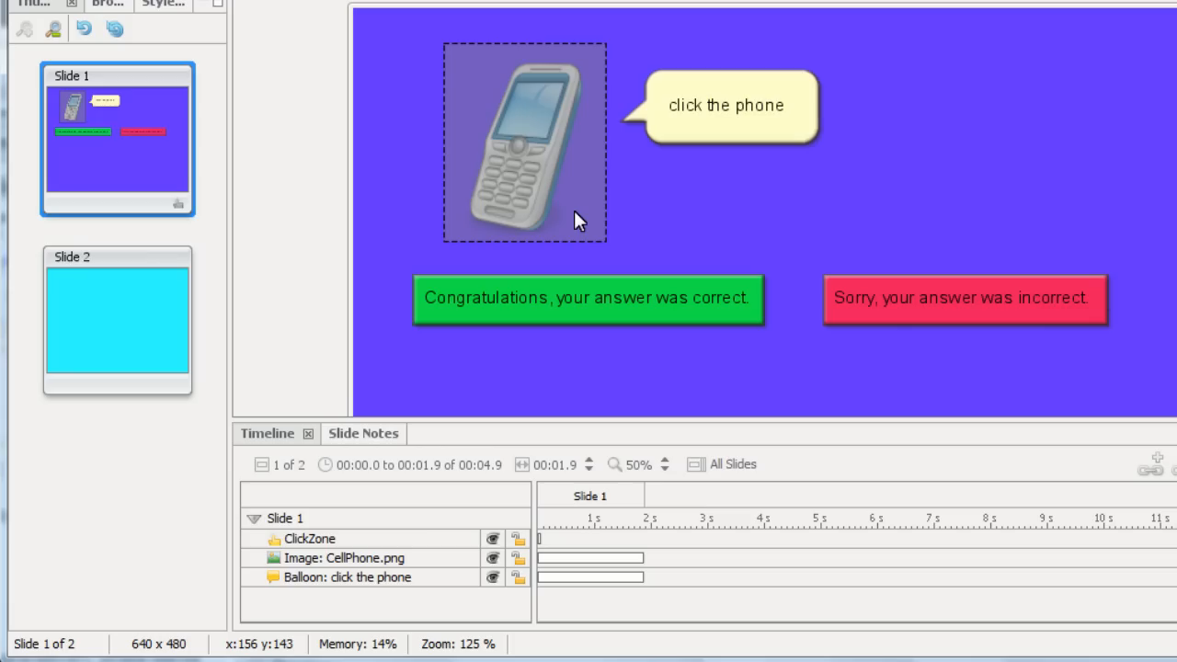
mouse_move(861, 283)
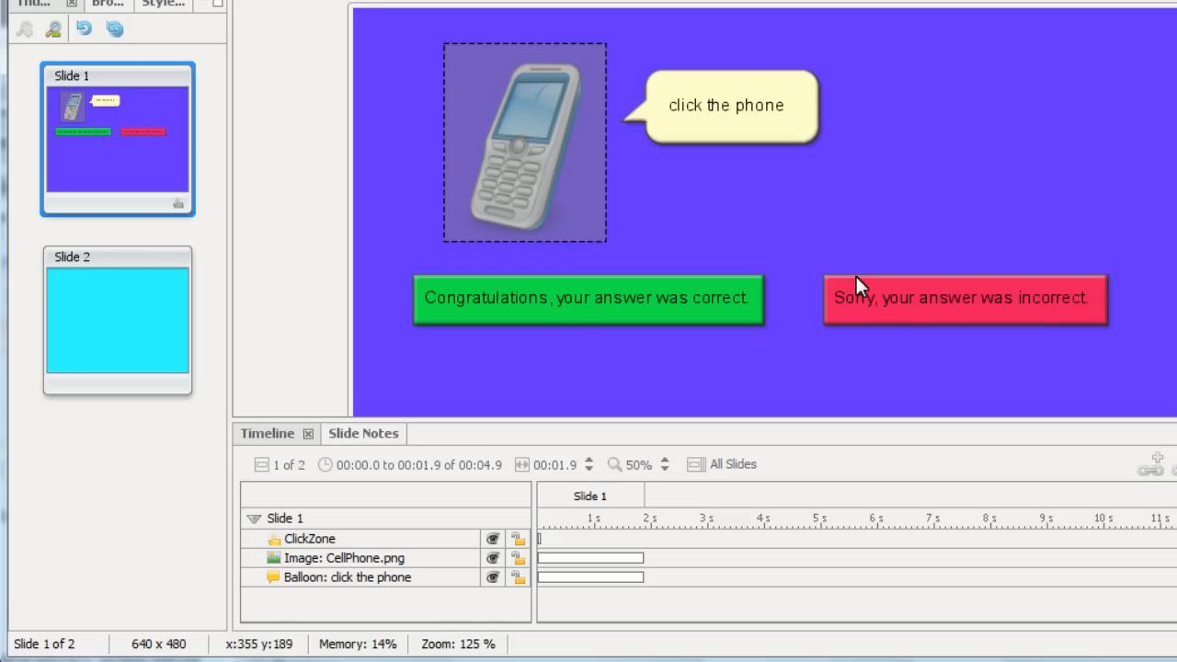
mouse_move(894, 328)
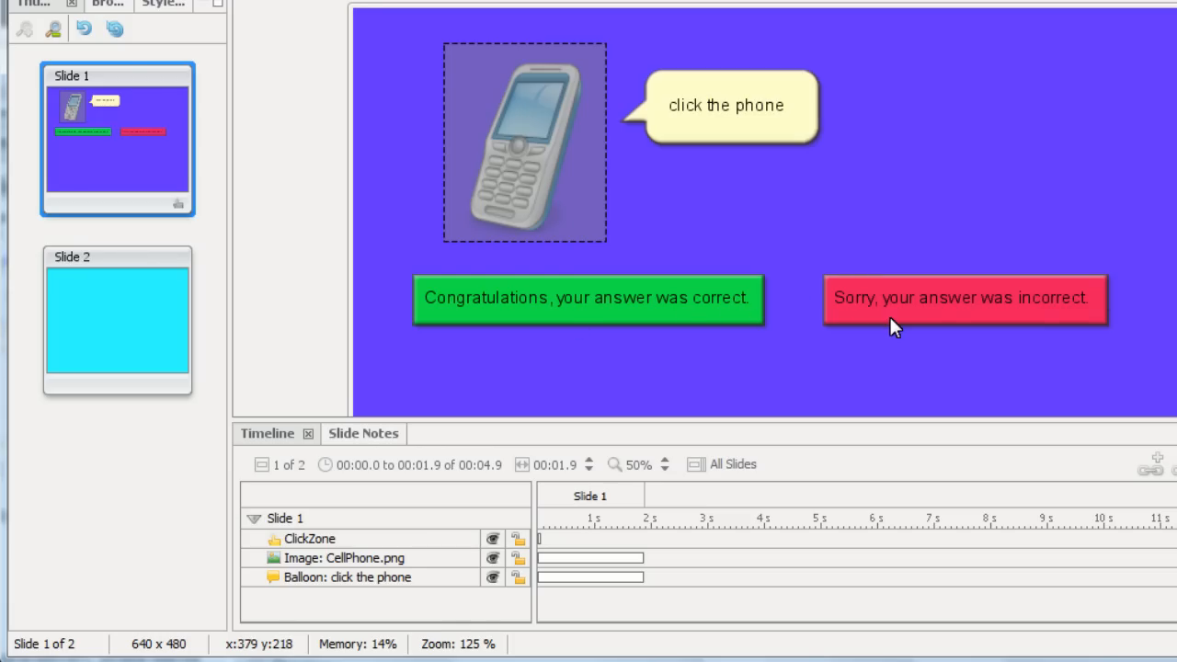
mouse_move(692, 307)
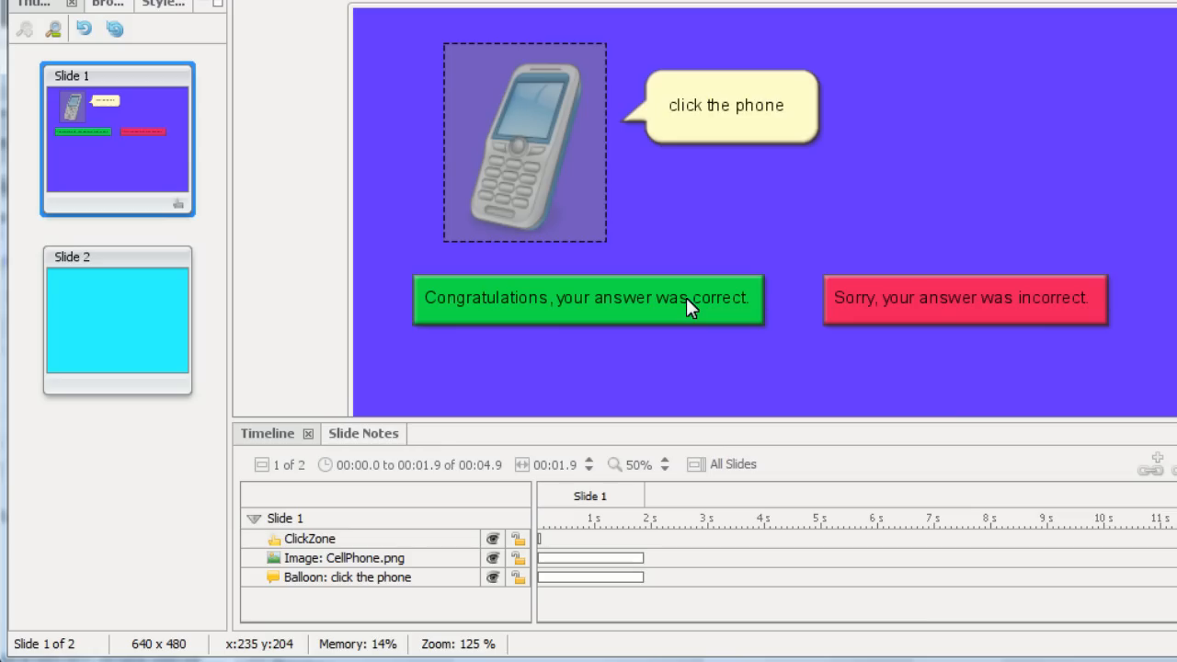
mouse_move(548, 562)
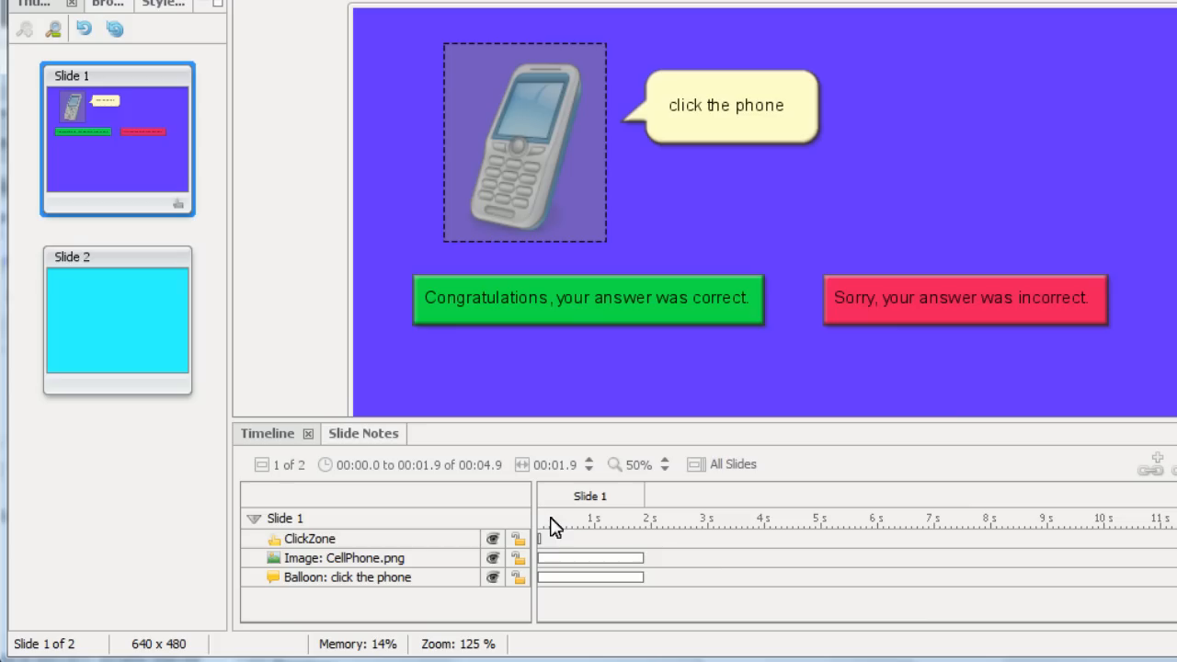
mouse_move(588, 535)
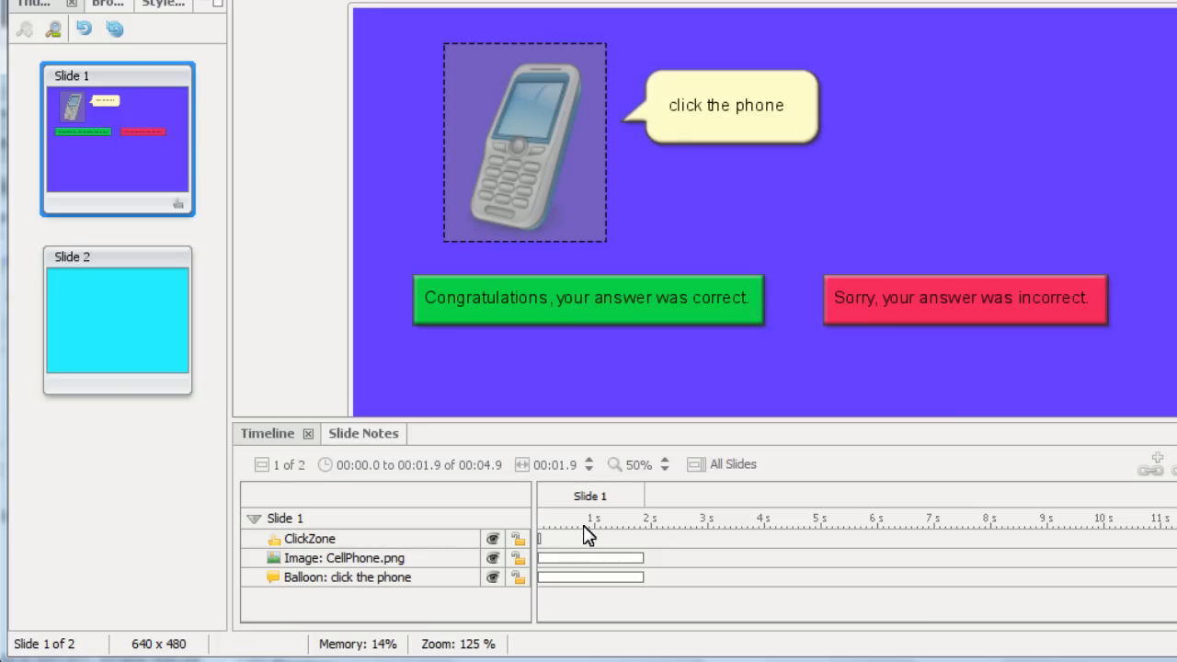
mouse_move(772, 199)
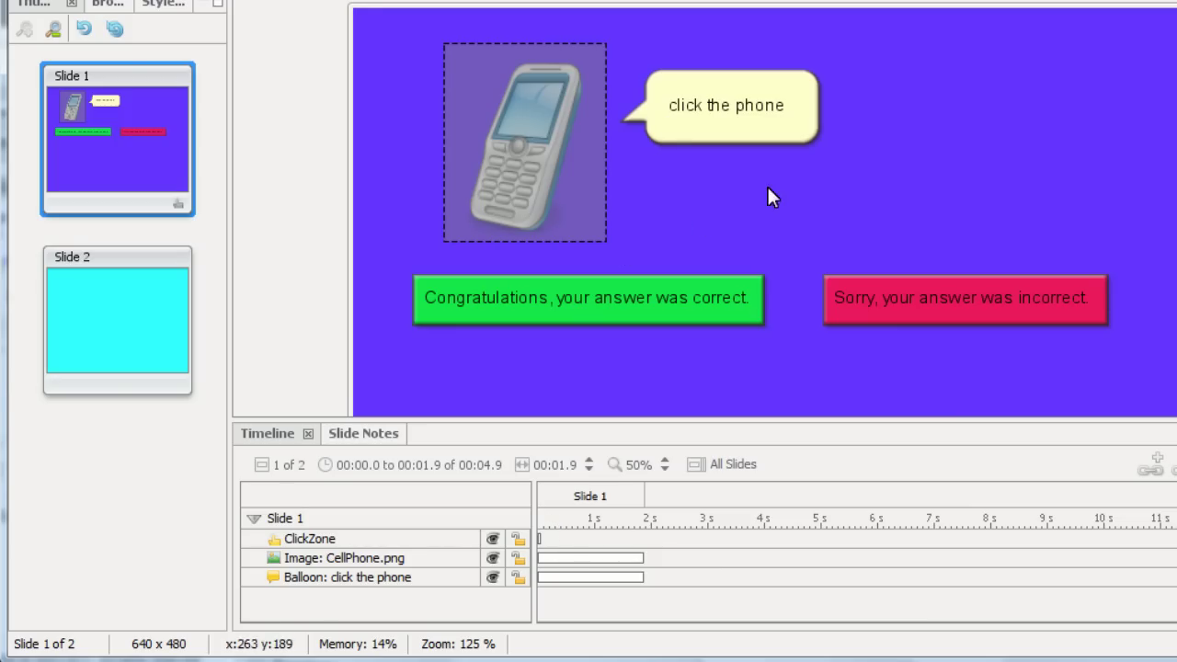
mouse_move(714, 219)
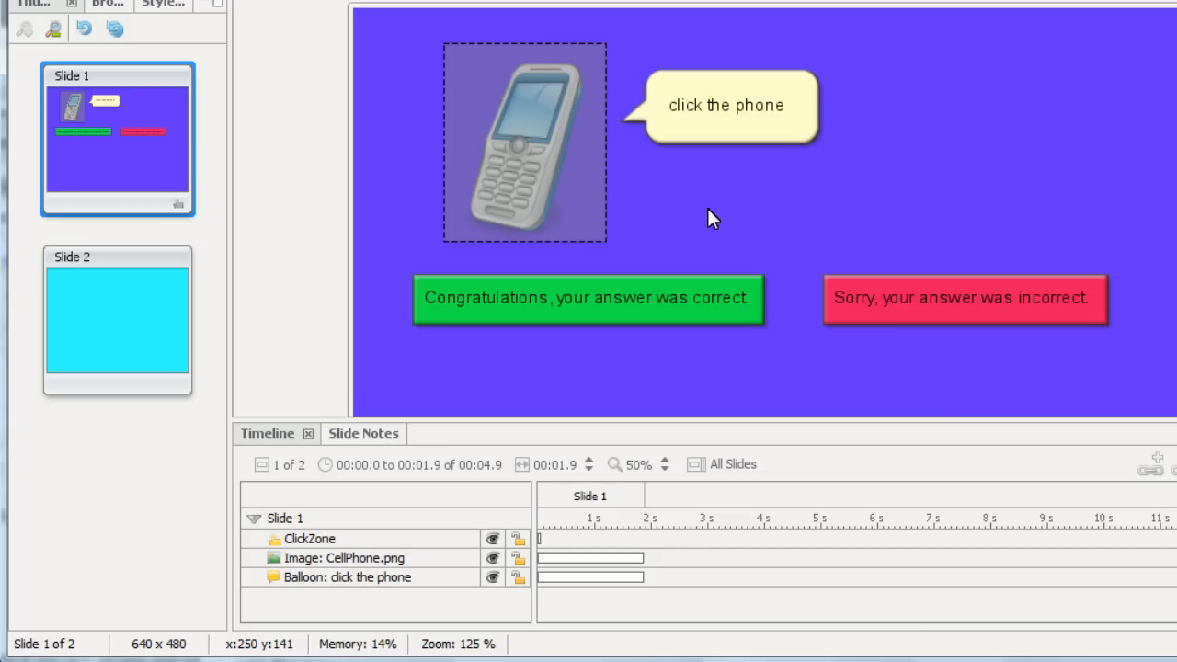
mouse_move(653, 459)
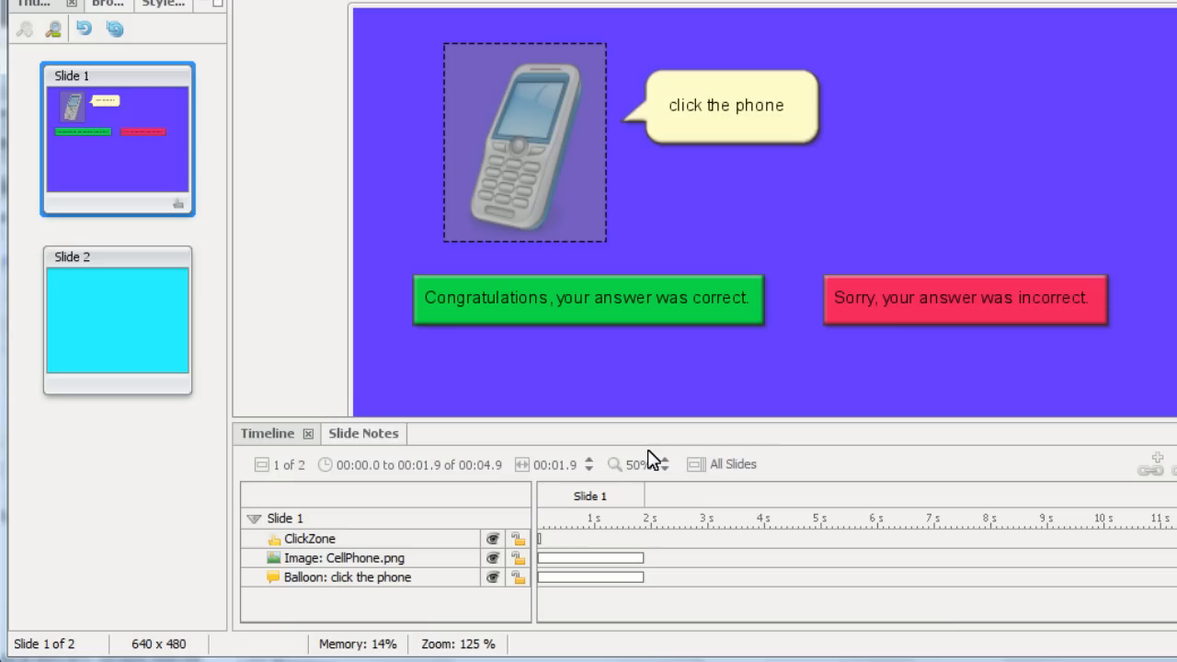
mouse_move(548, 548)
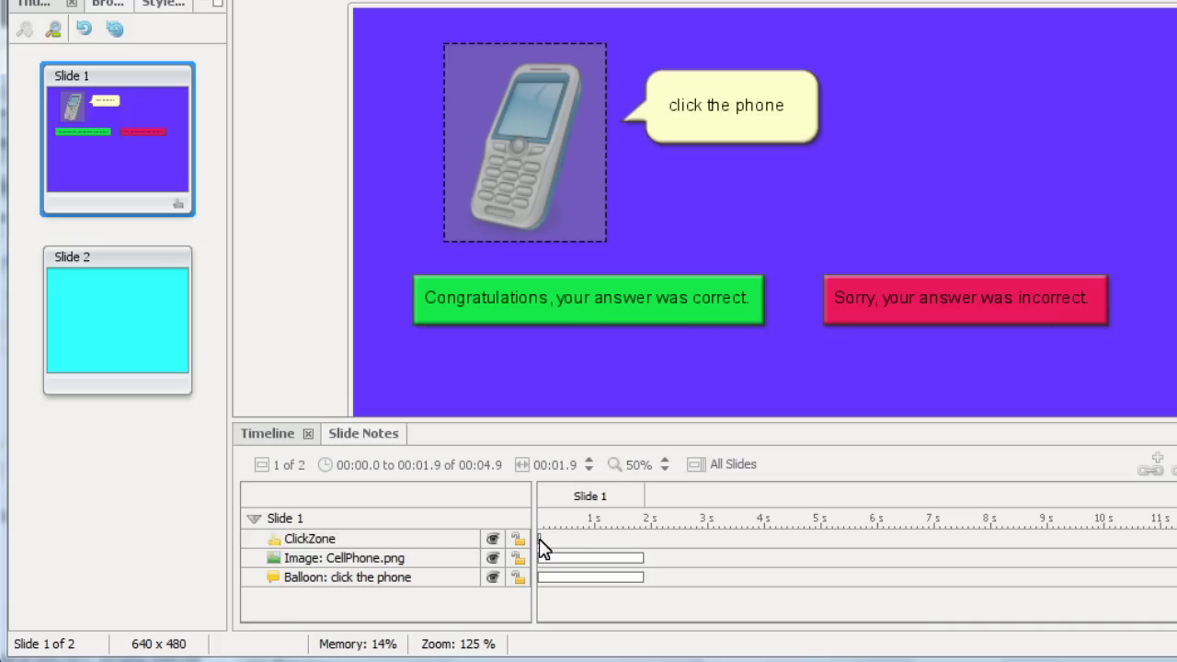
click(309, 537)
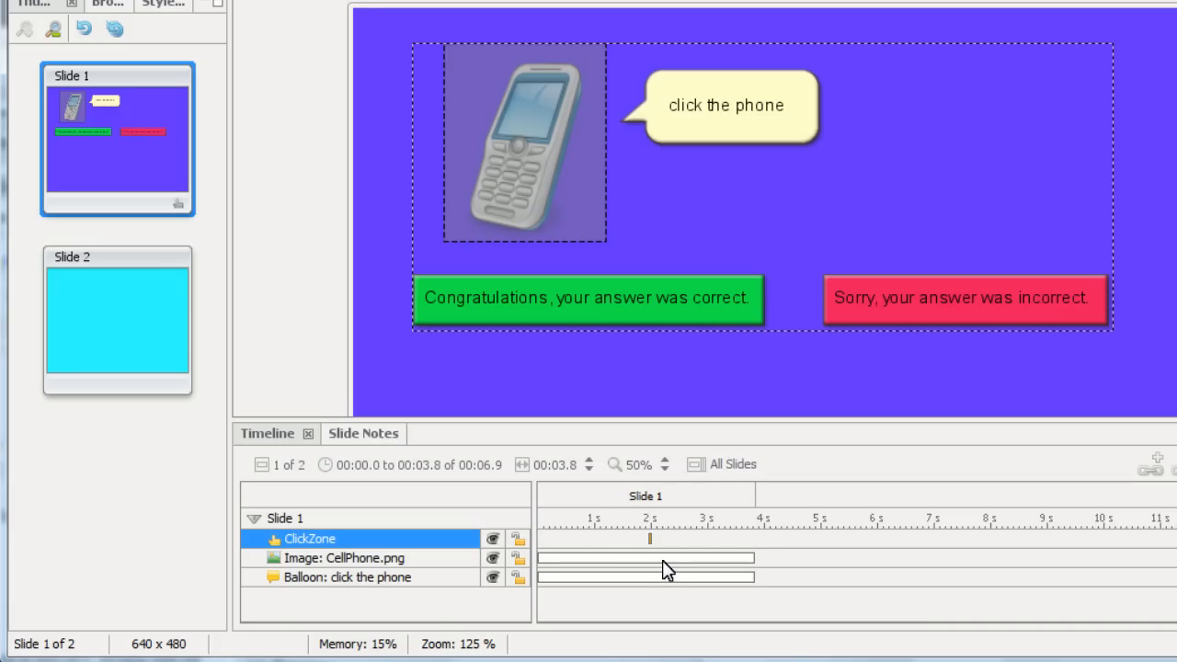
mouse_move(628, 562)
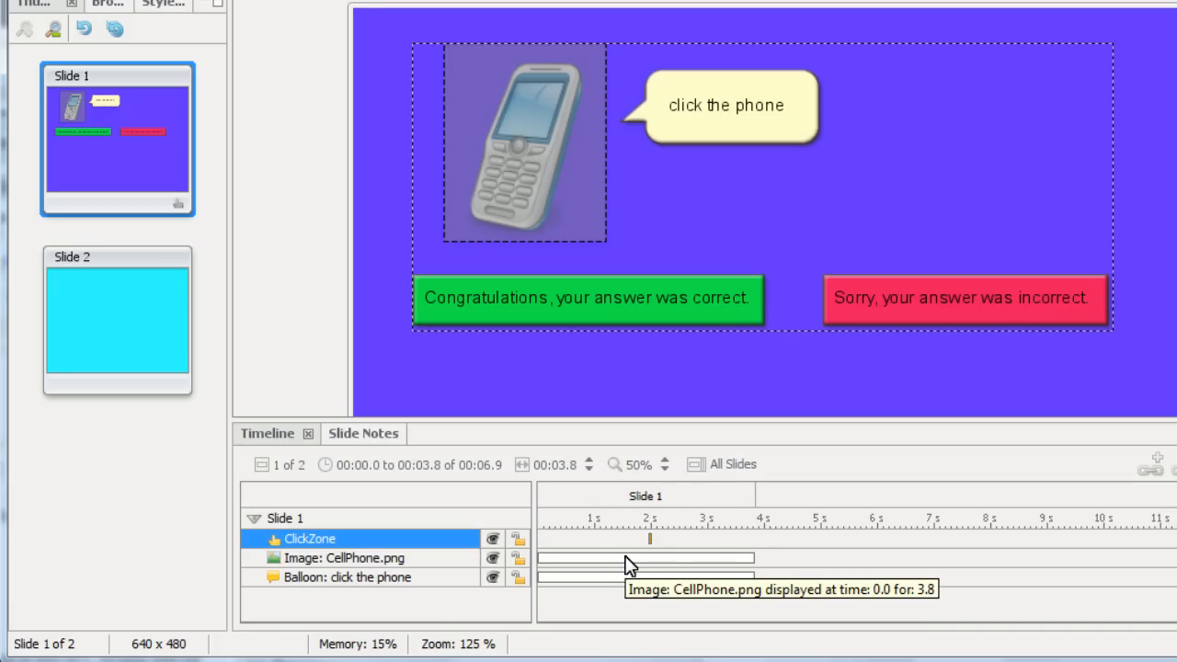
mouse_move(542, 530)
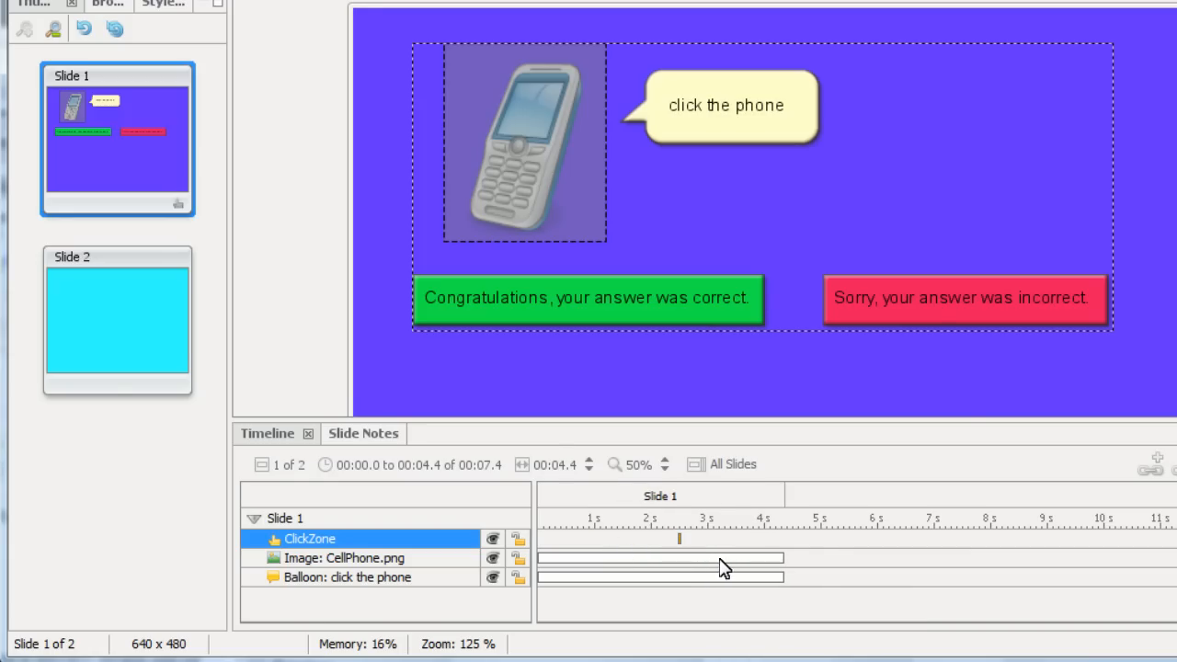
click(346, 559)
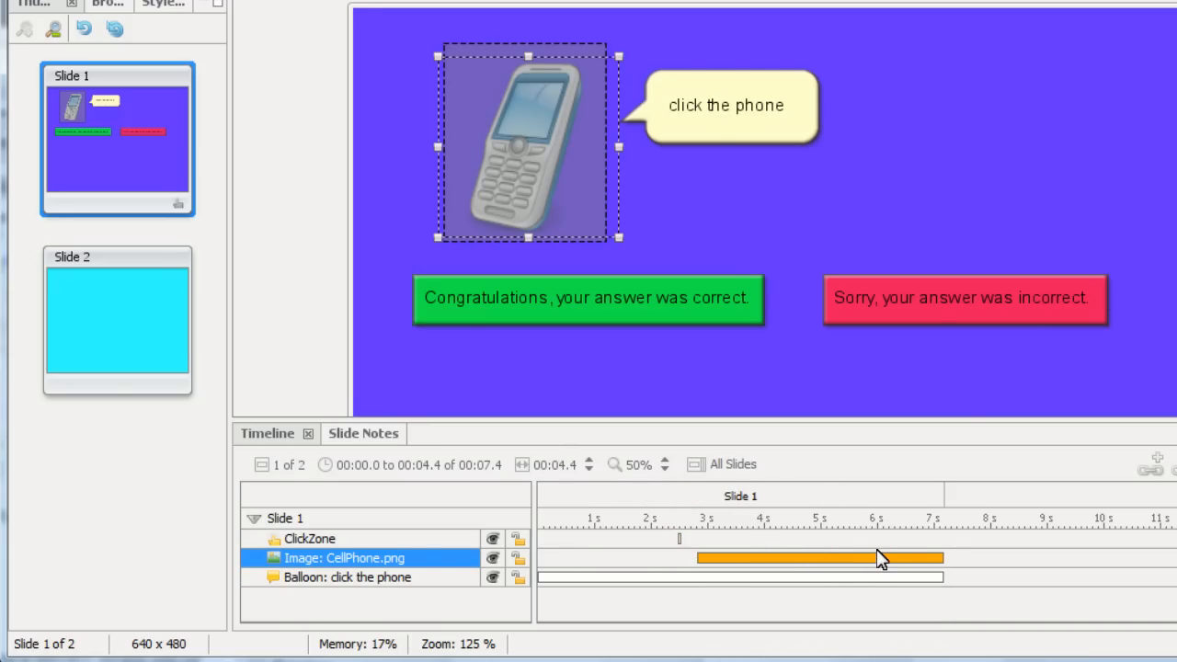
click(347, 578)
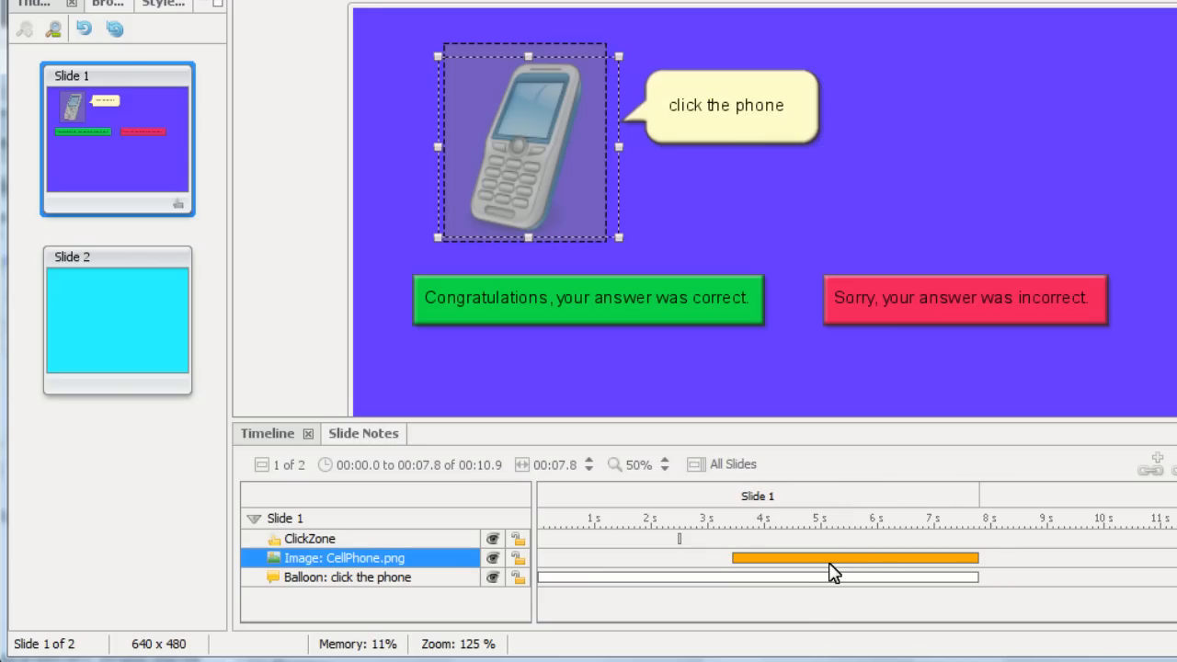
mouse_move(698, 513)
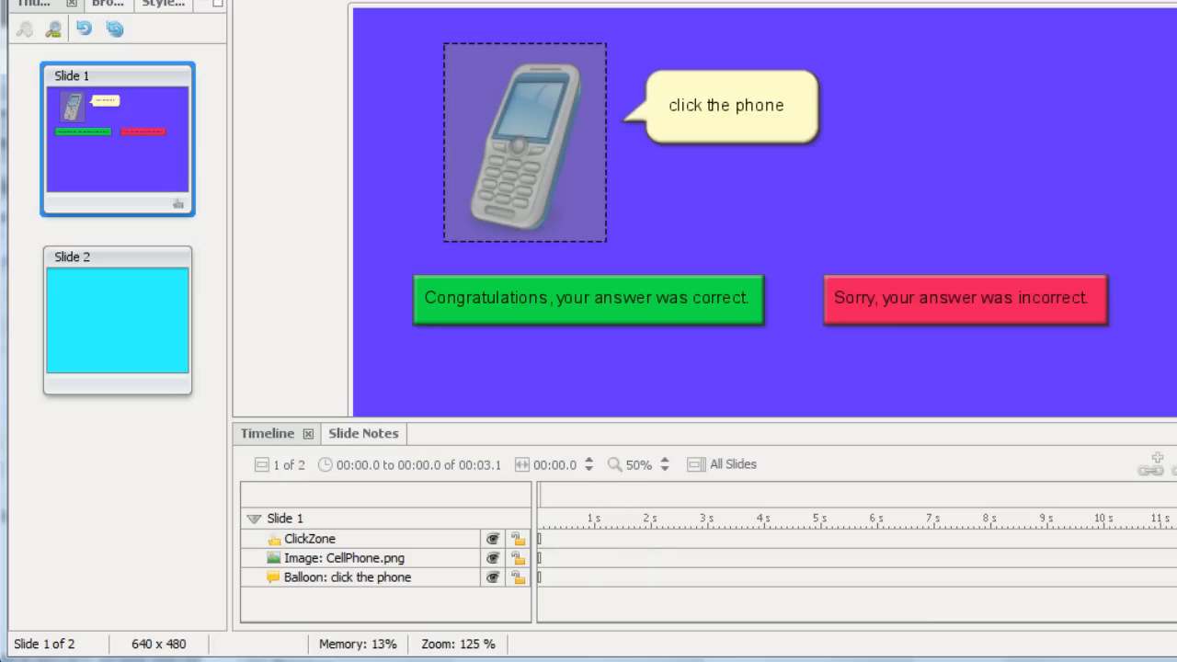
mouse_move(634, 92)
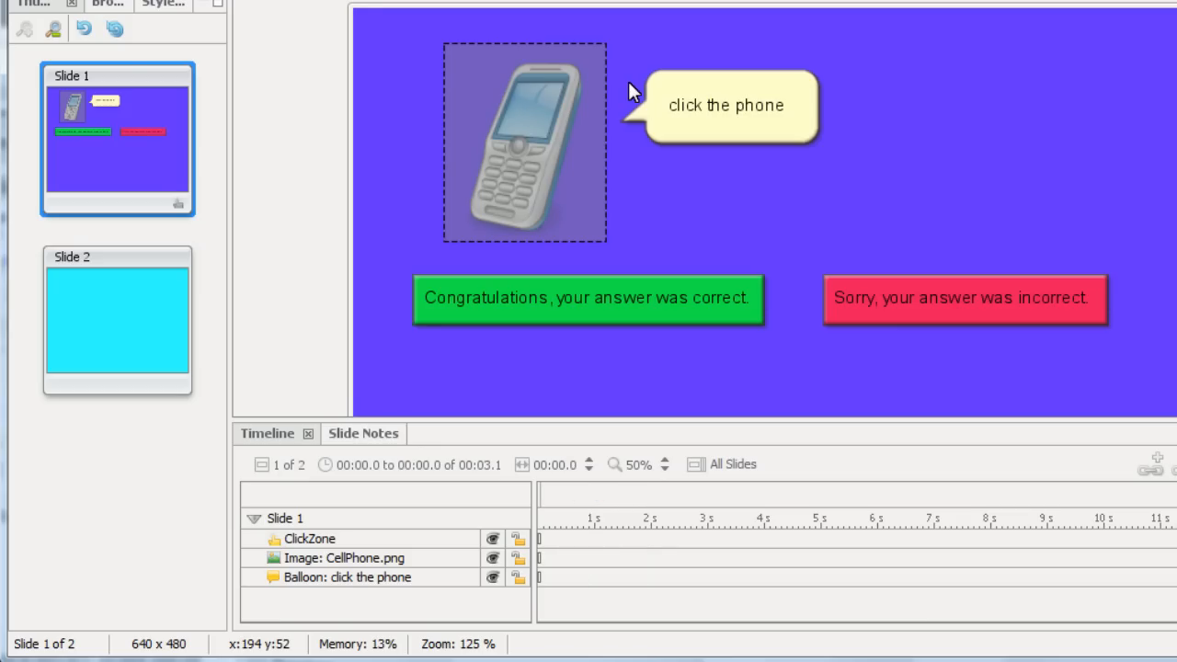
click(724, 105)
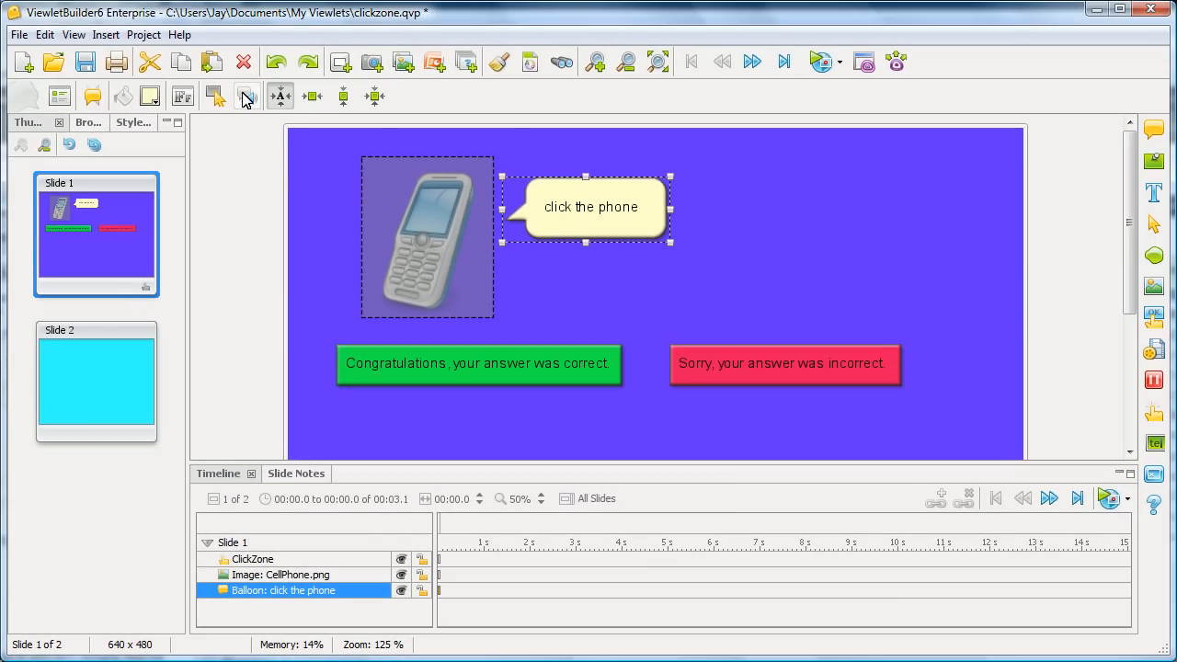
mouse_move(247, 96)
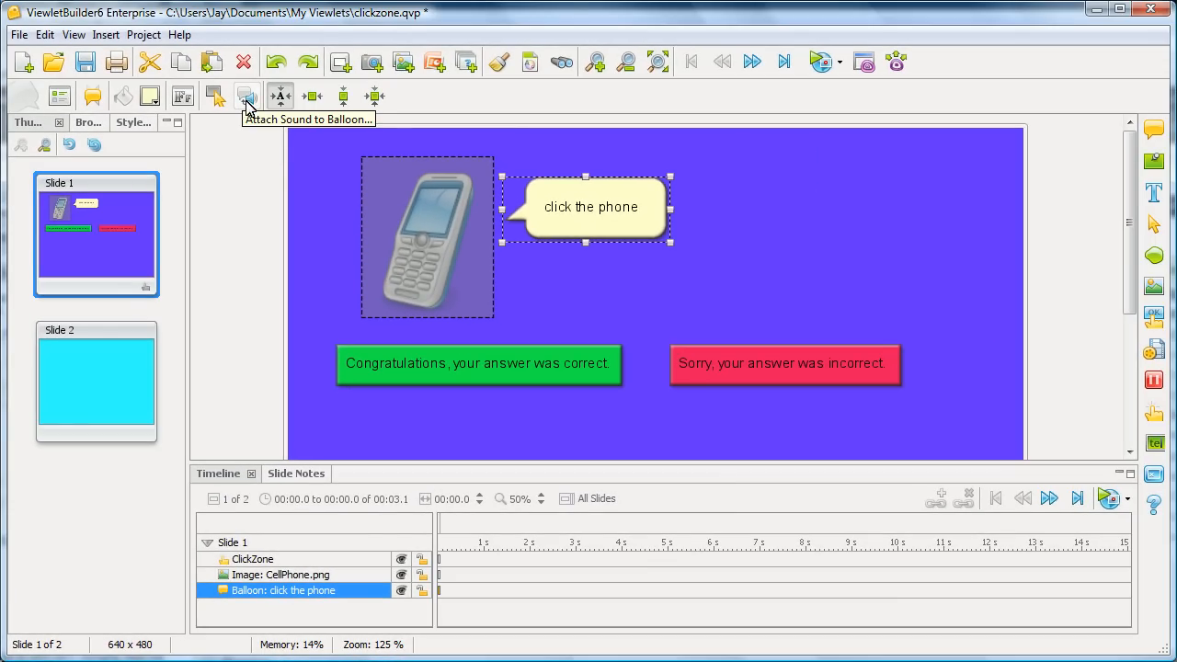
click(246, 96)
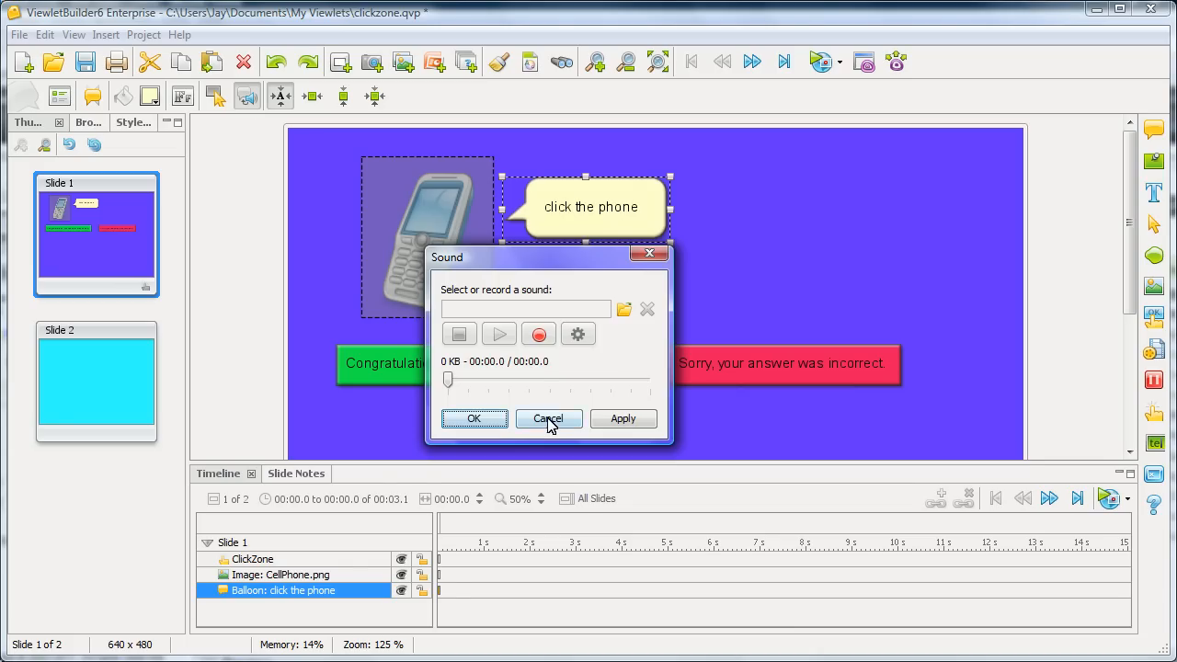
click(548, 420)
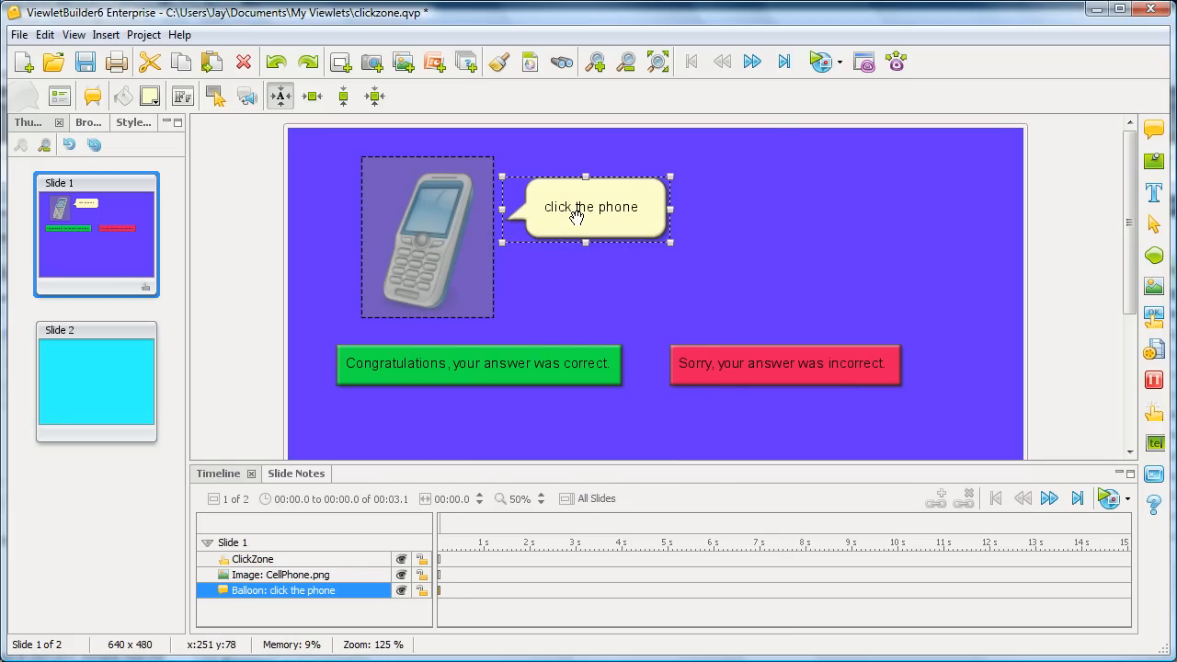
mouse_move(478, 526)
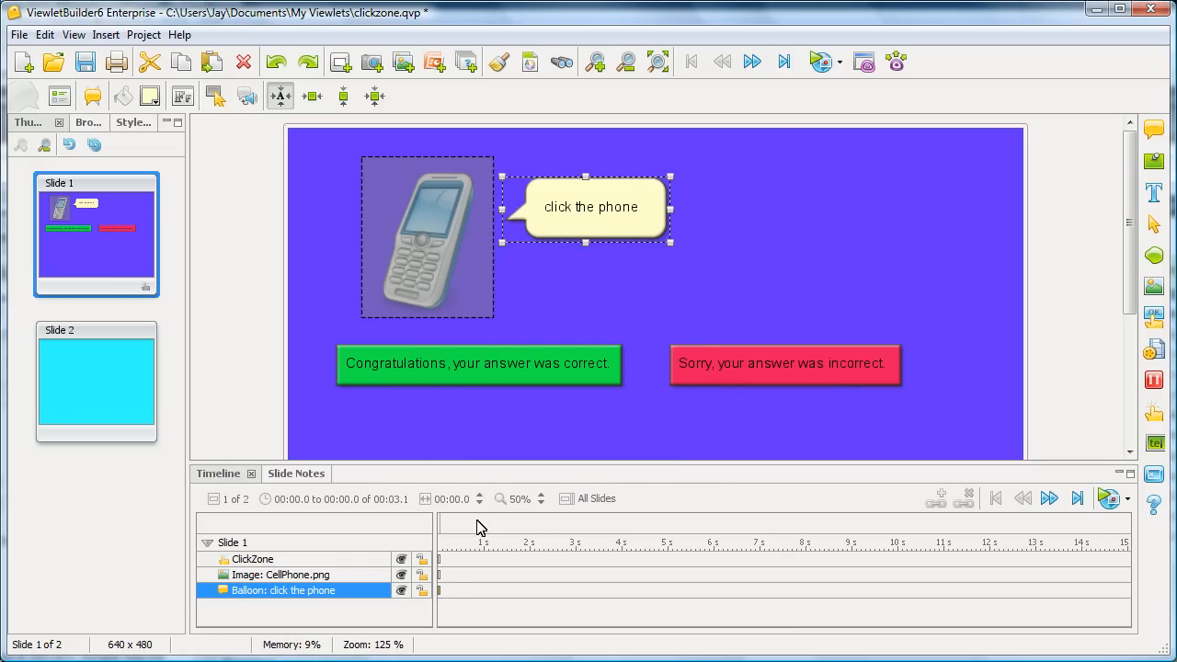
mouse_move(445, 570)
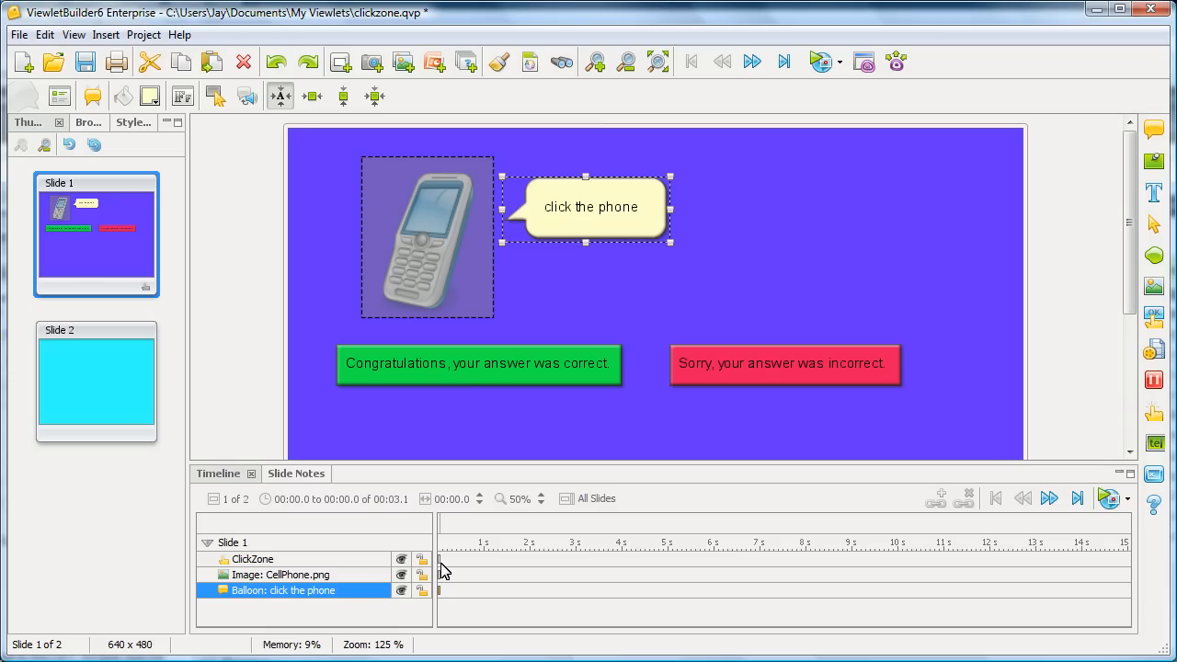
mouse_move(561, 225)
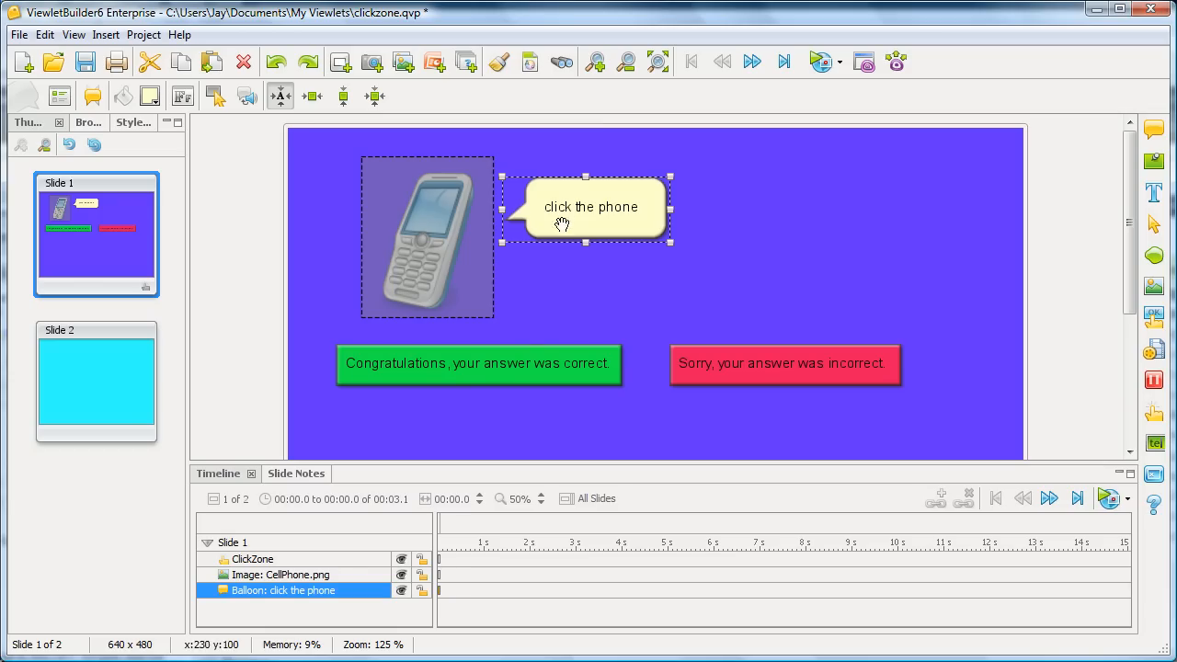
mouse_move(572, 229)
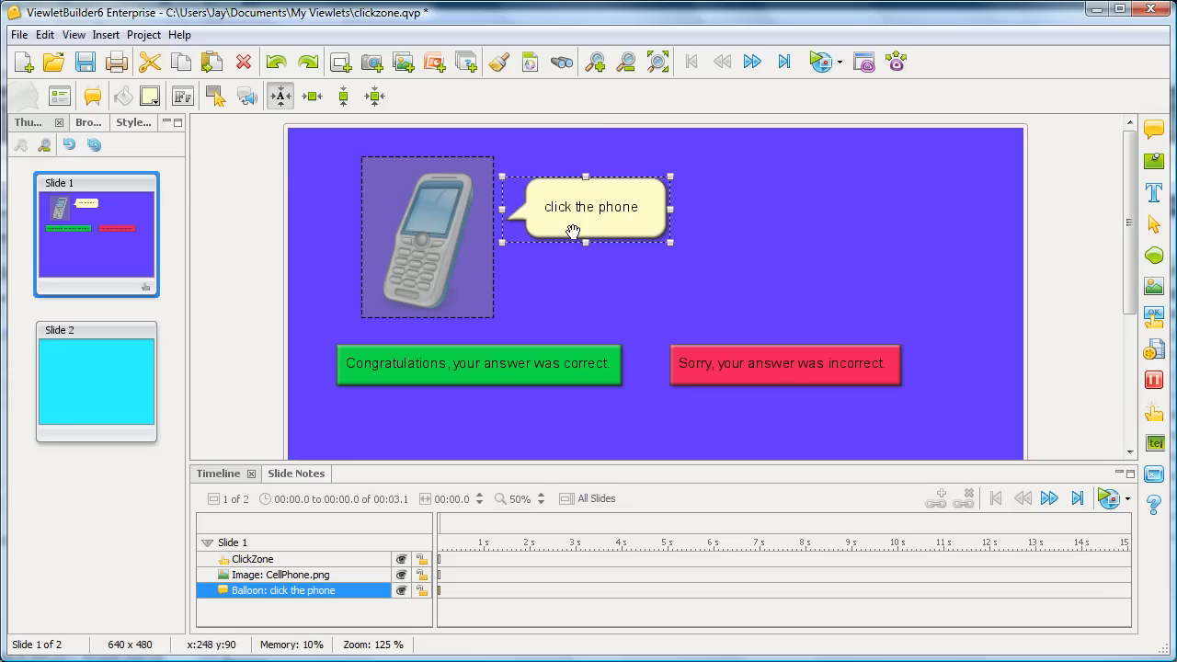
mouse_move(574, 241)
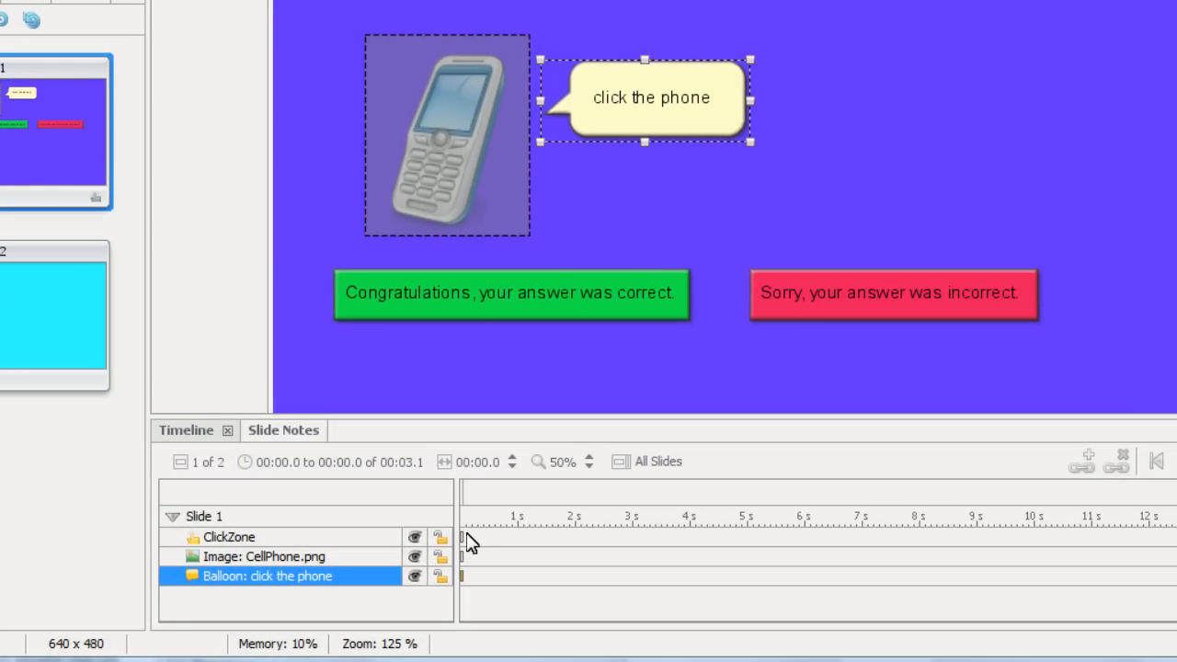
click(228, 537)
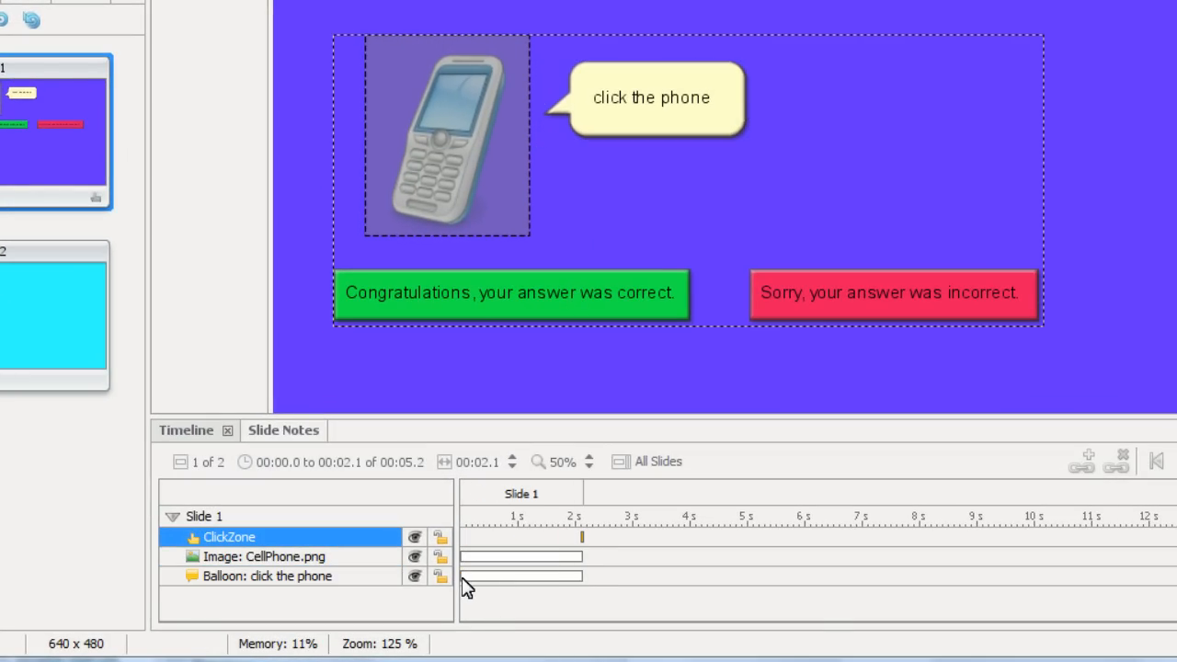
mouse_move(585, 586)
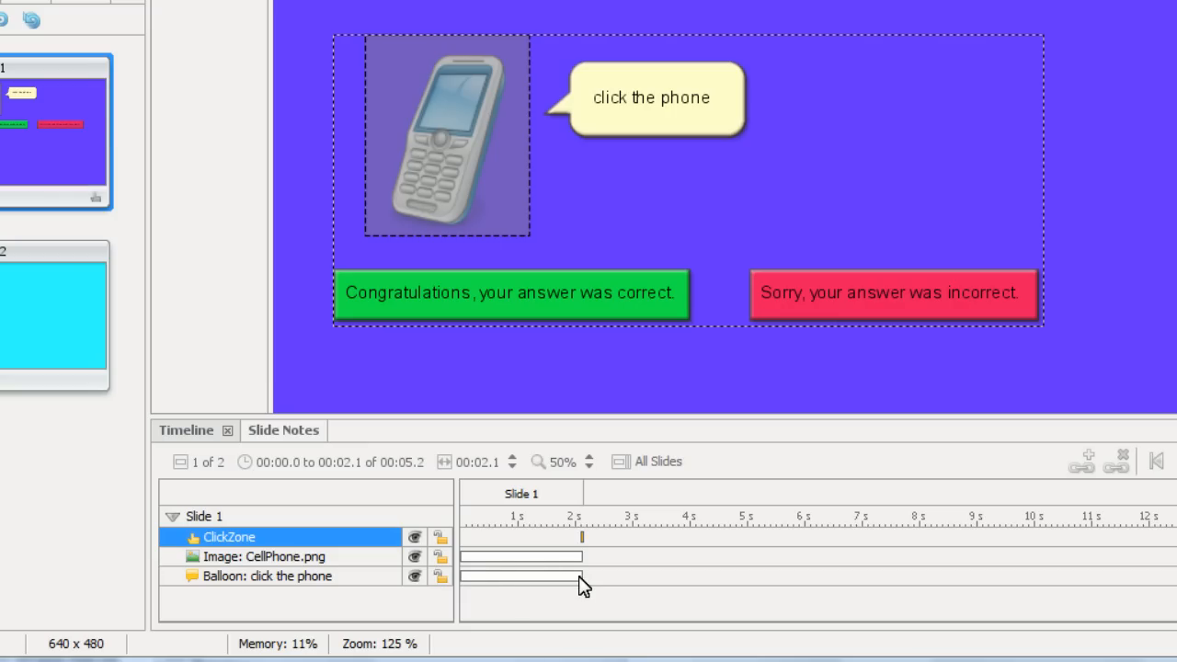
mouse_move(585, 540)
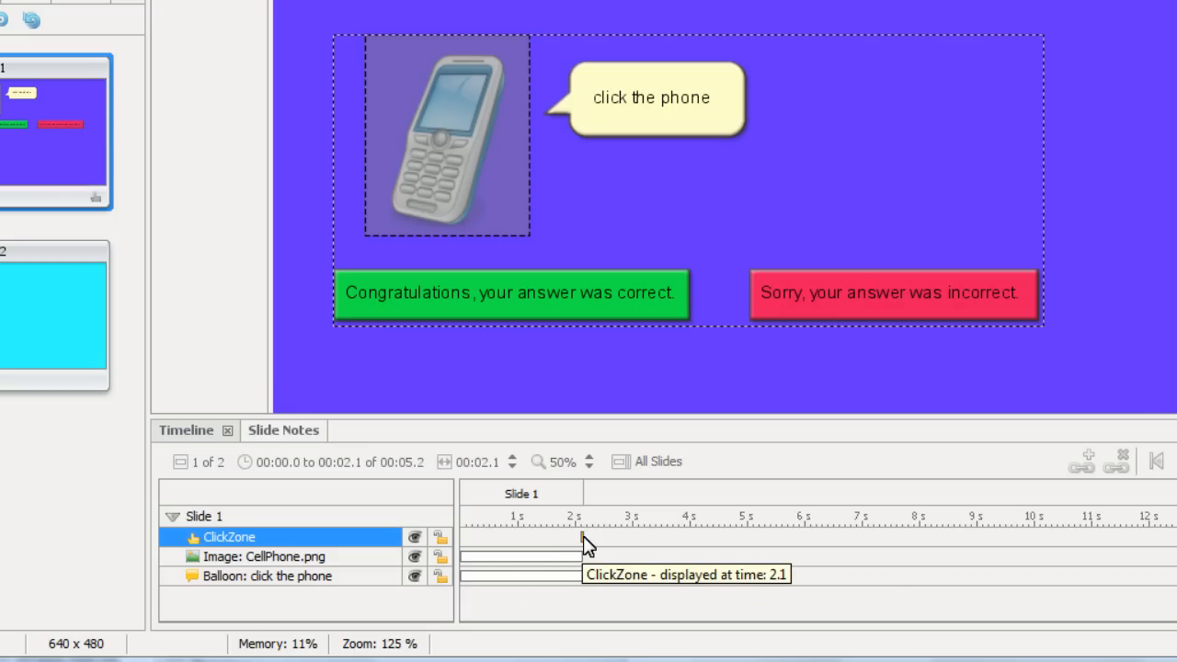
mouse_move(607, 125)
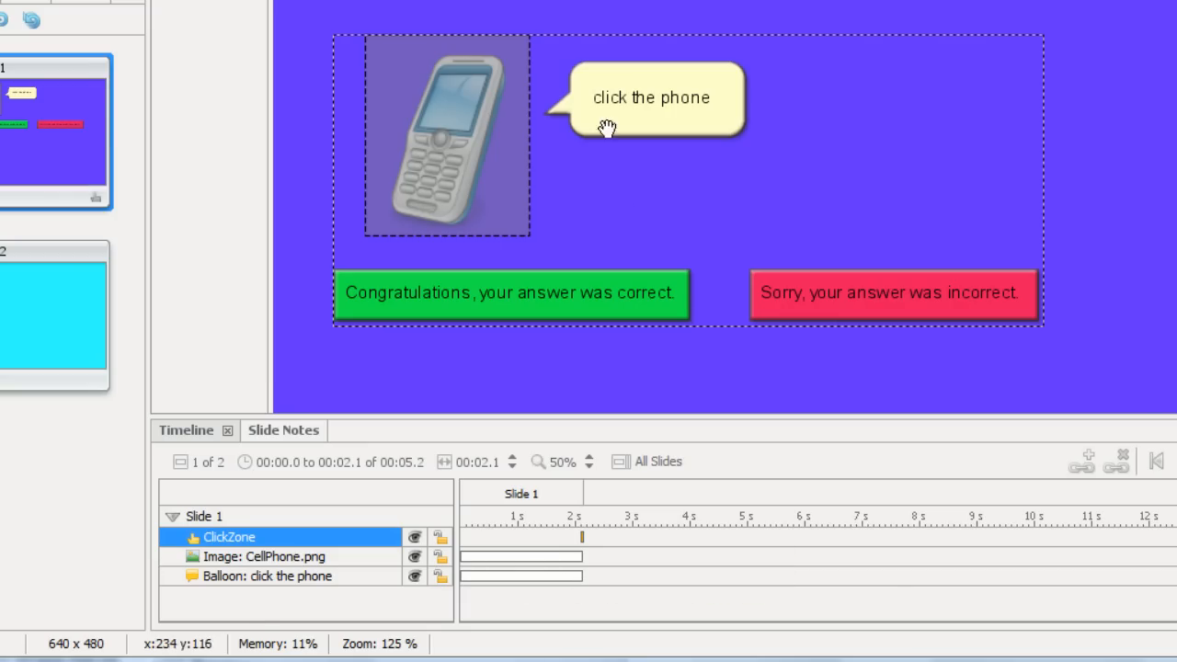
mouse_move(611, 89)
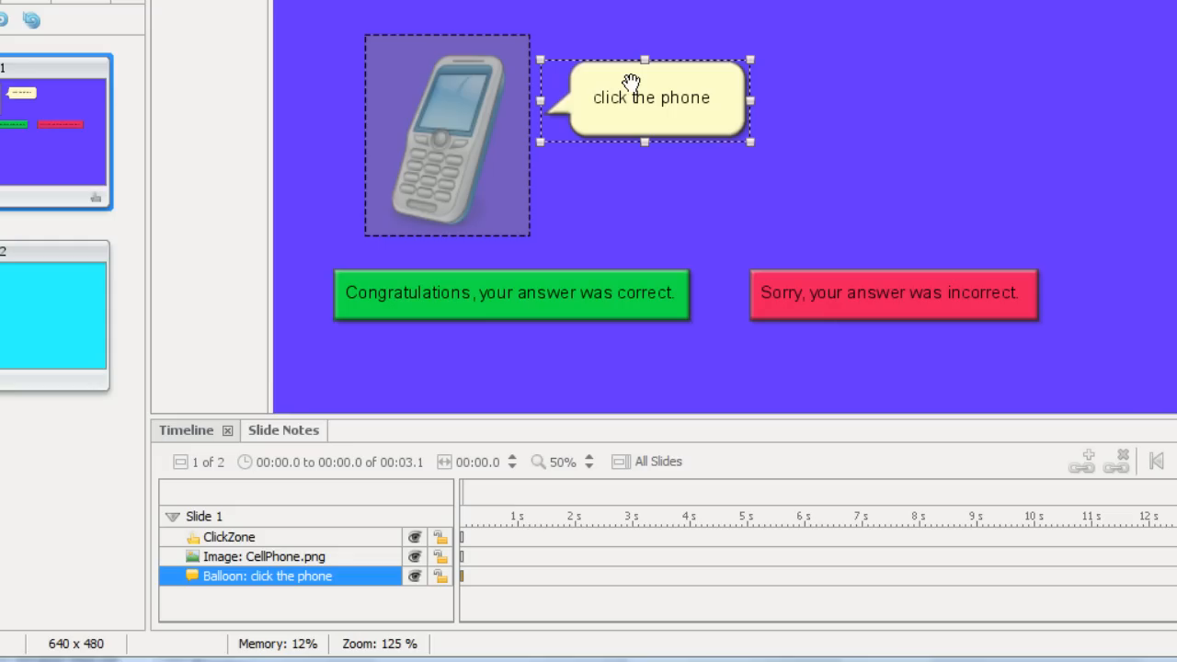
mouse_move(542, 361)
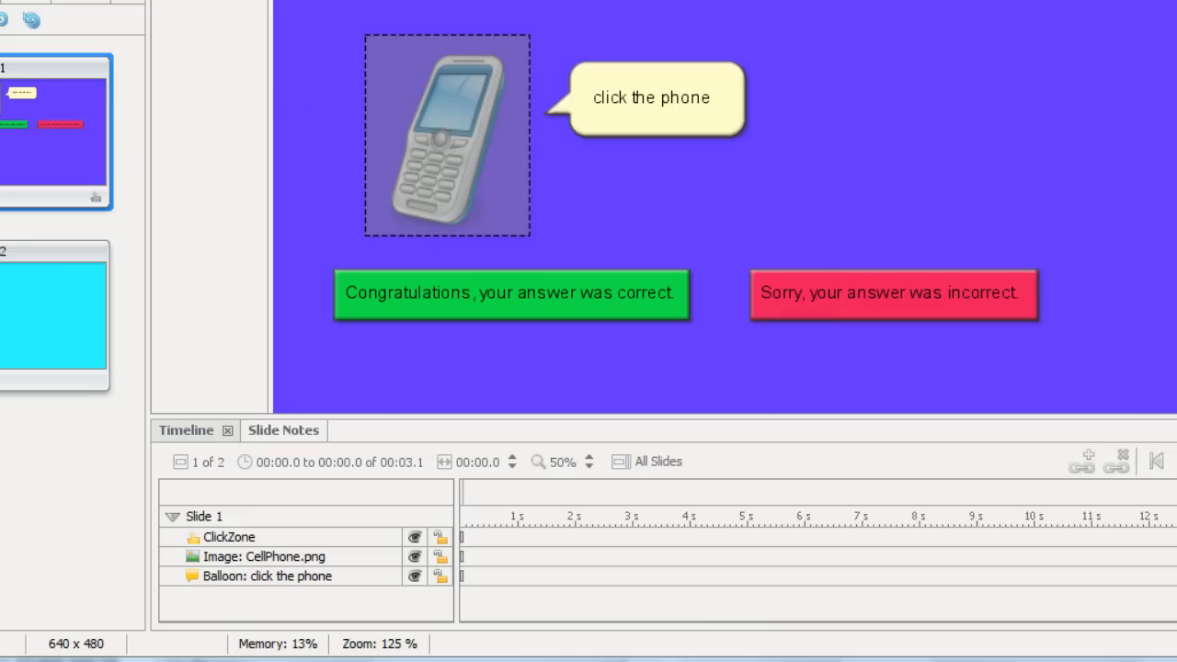
Step: Record a roughly one-second sound clip and insert it onto Slide 1's timeline
click(636, 256)
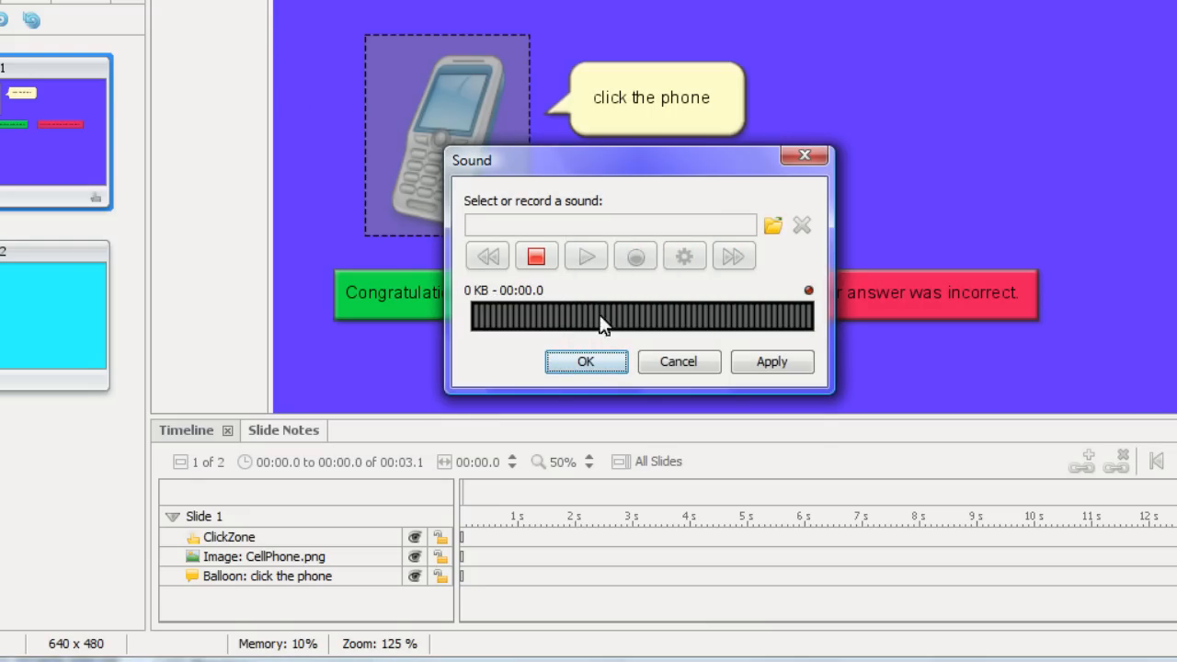
click(537, 256)
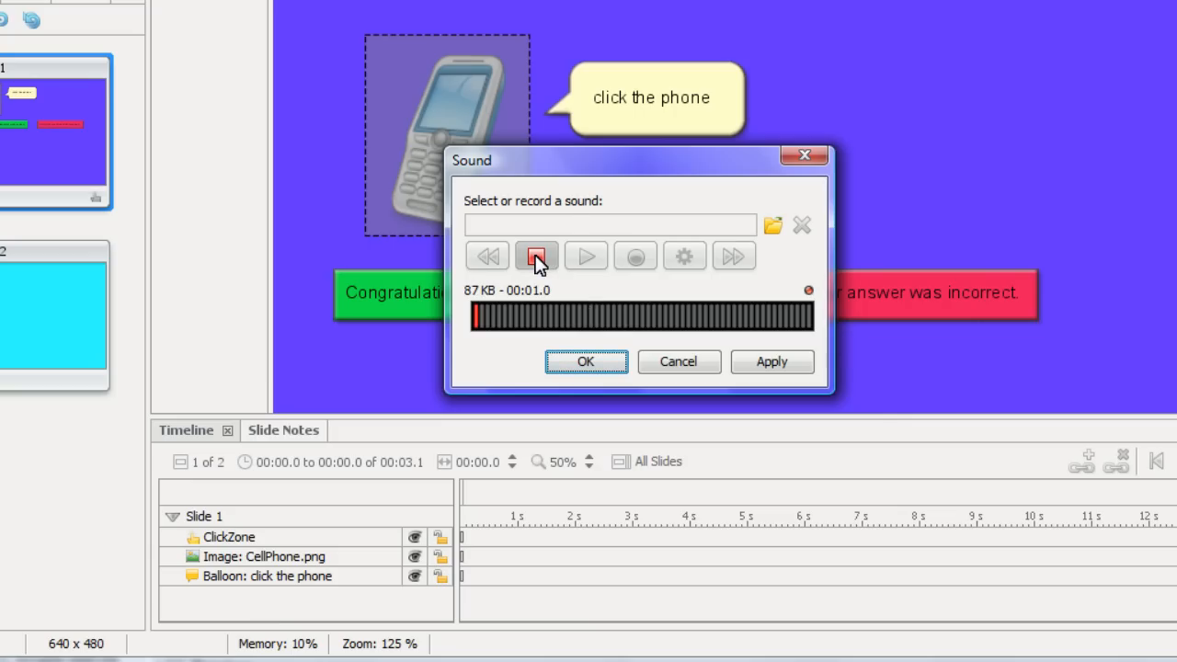
click(584, 361)
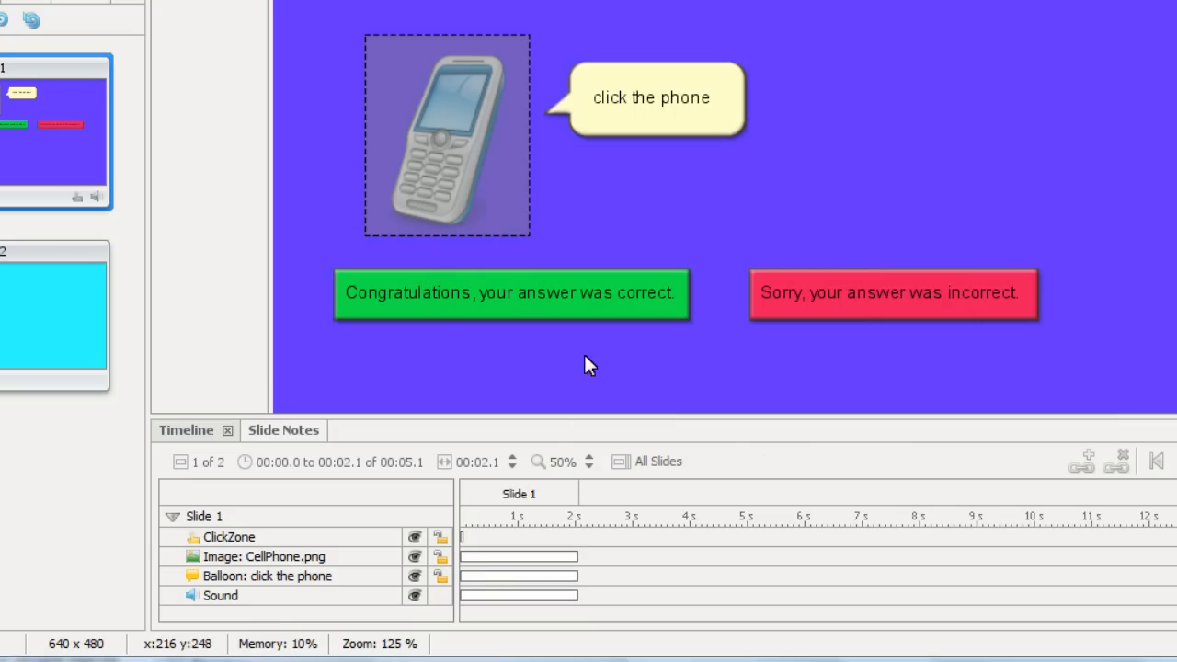
mouse_move(474, 601)
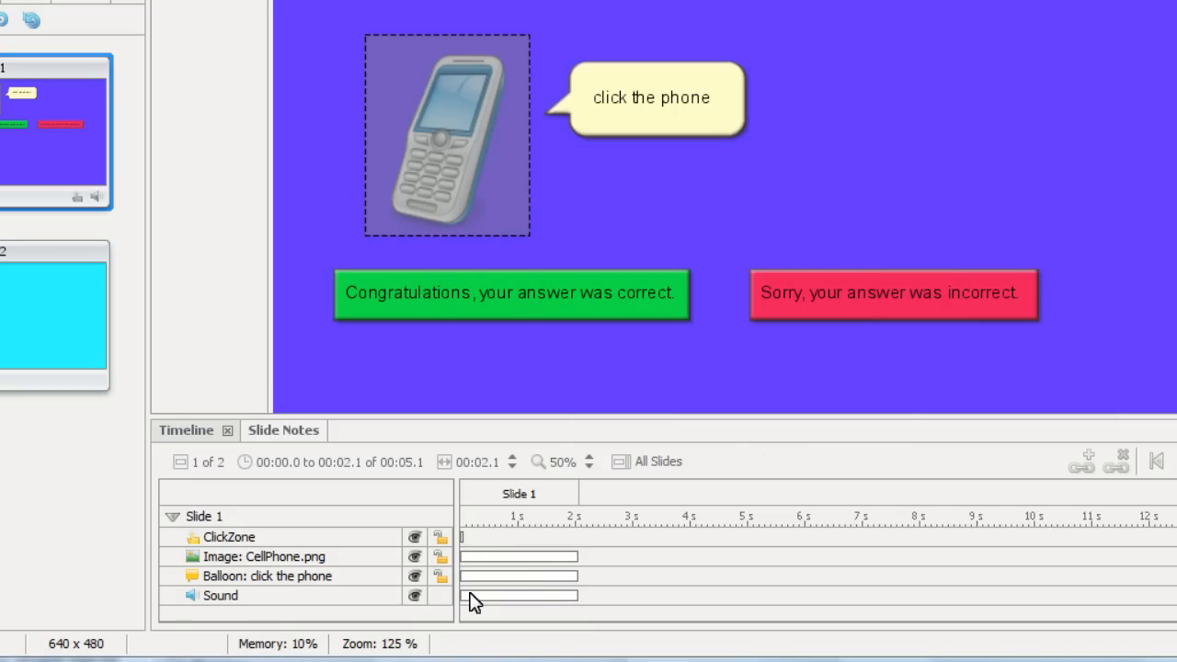
mouse_move(515, 603)
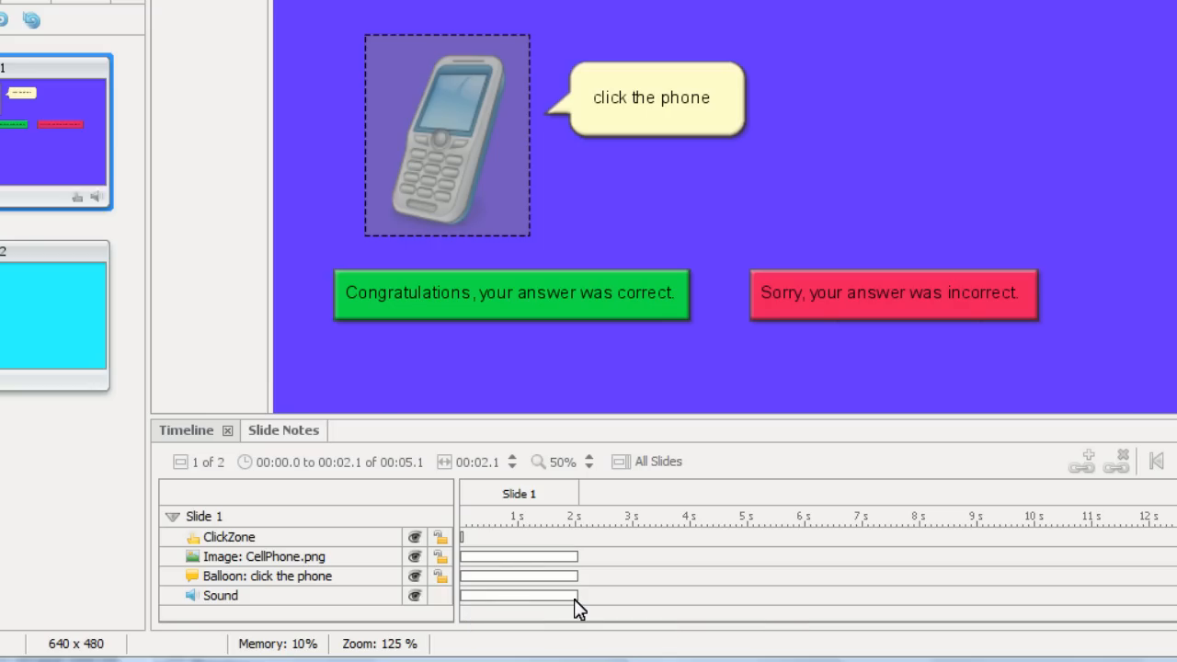
mouse_move(518, 555)
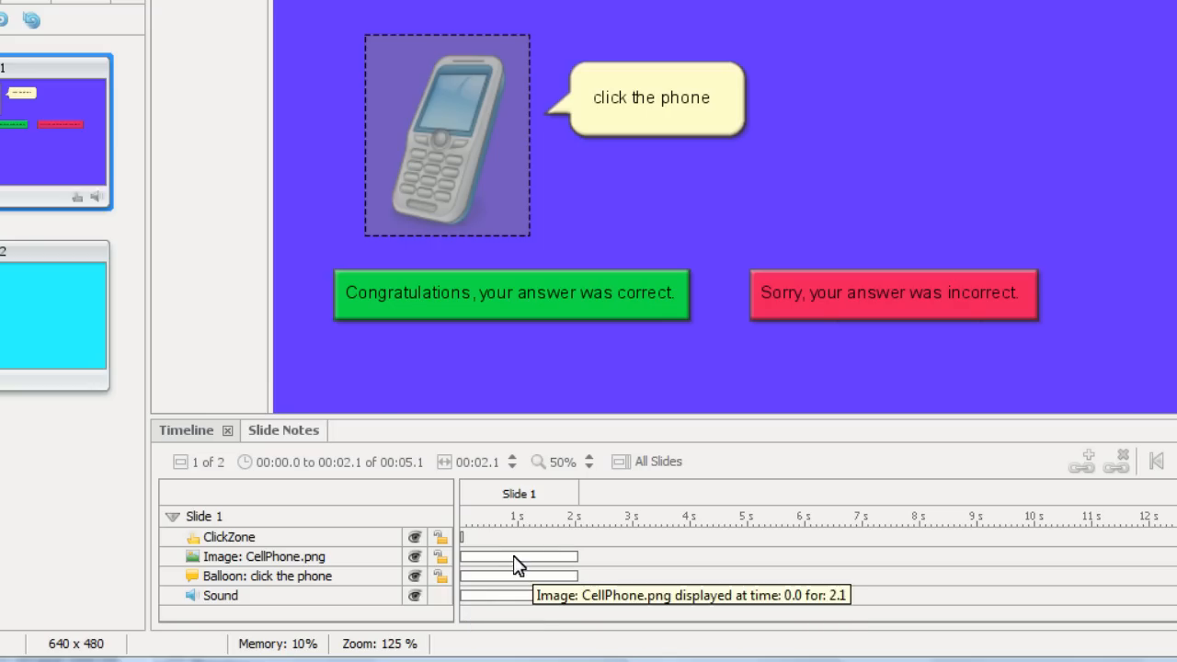
click(267, 575)
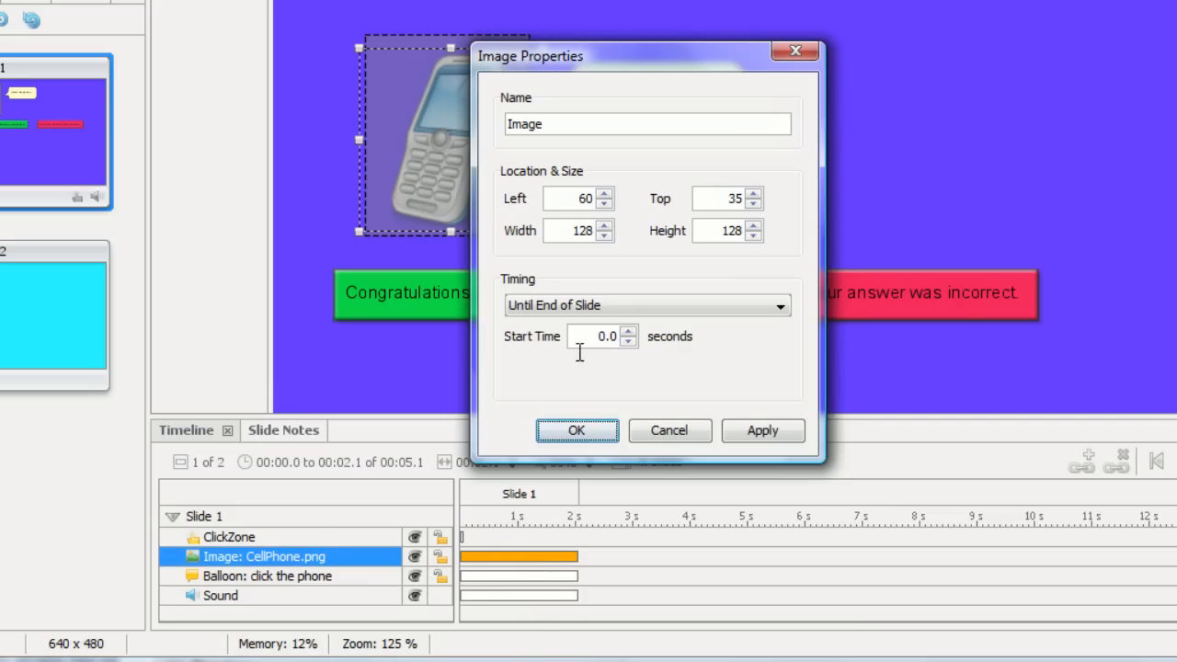
click(577, 431)
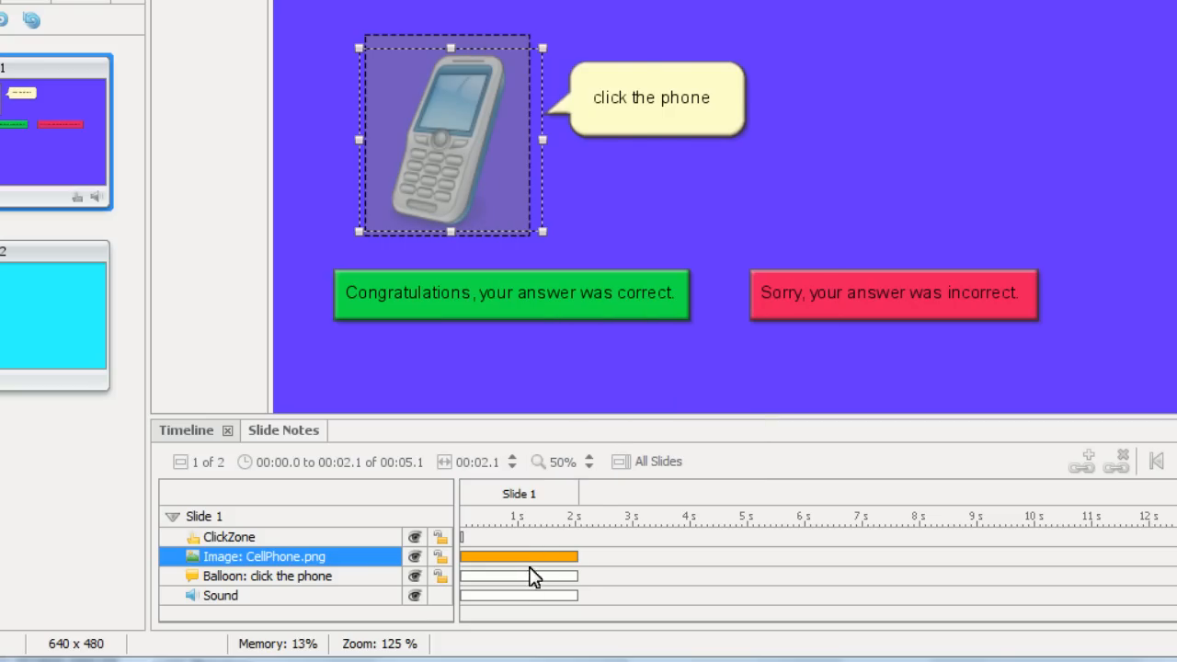
click(268, 576)
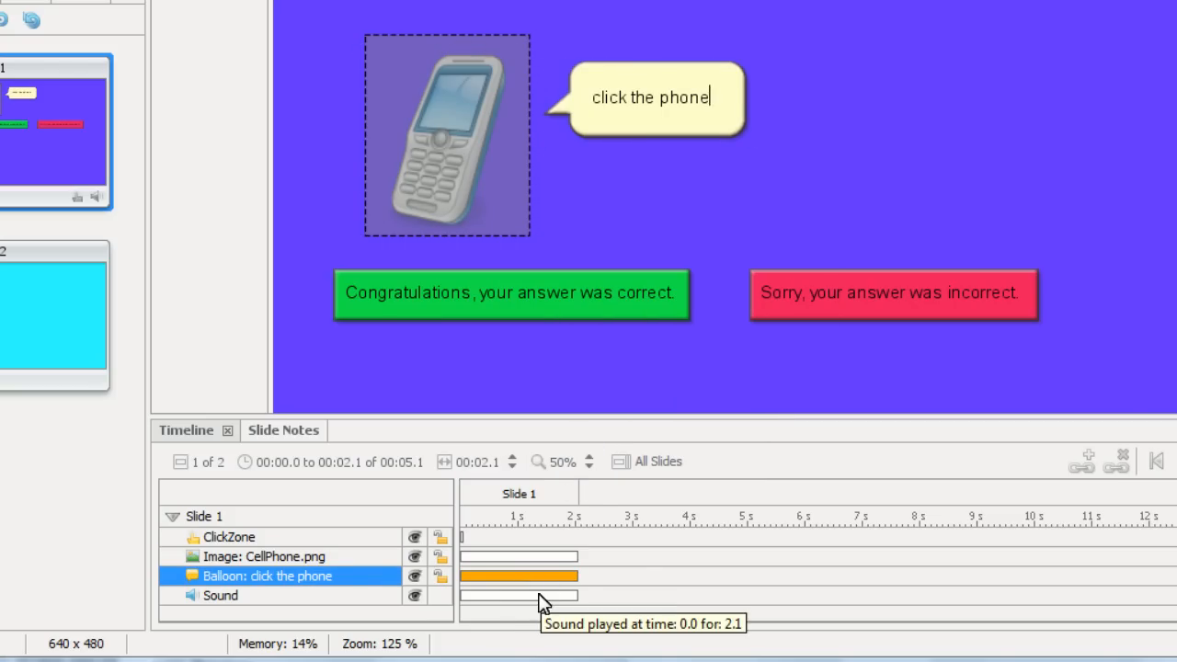
click(221, 596)
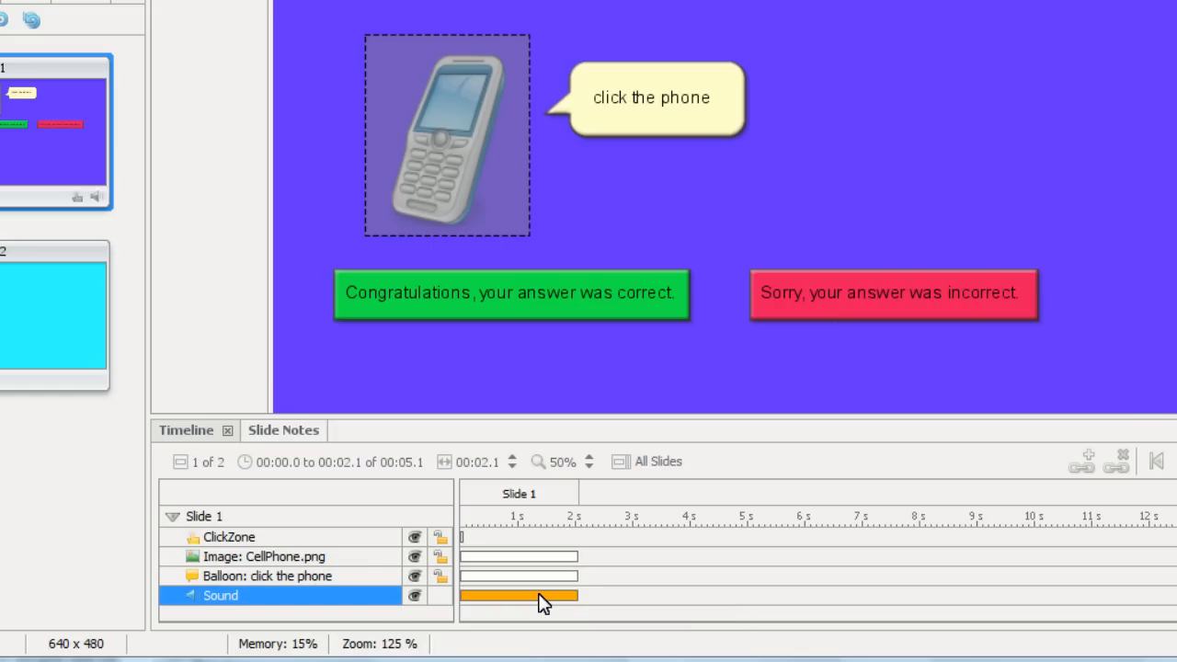
mouse_move(488, 605)
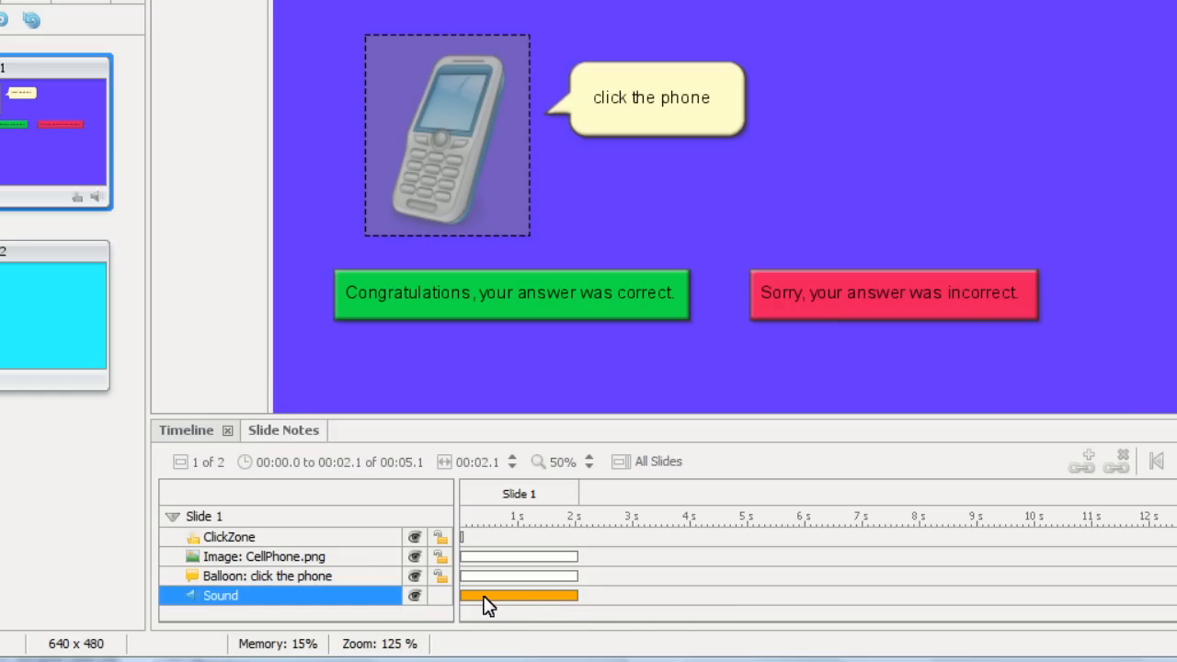
mouse_move(467, 605)
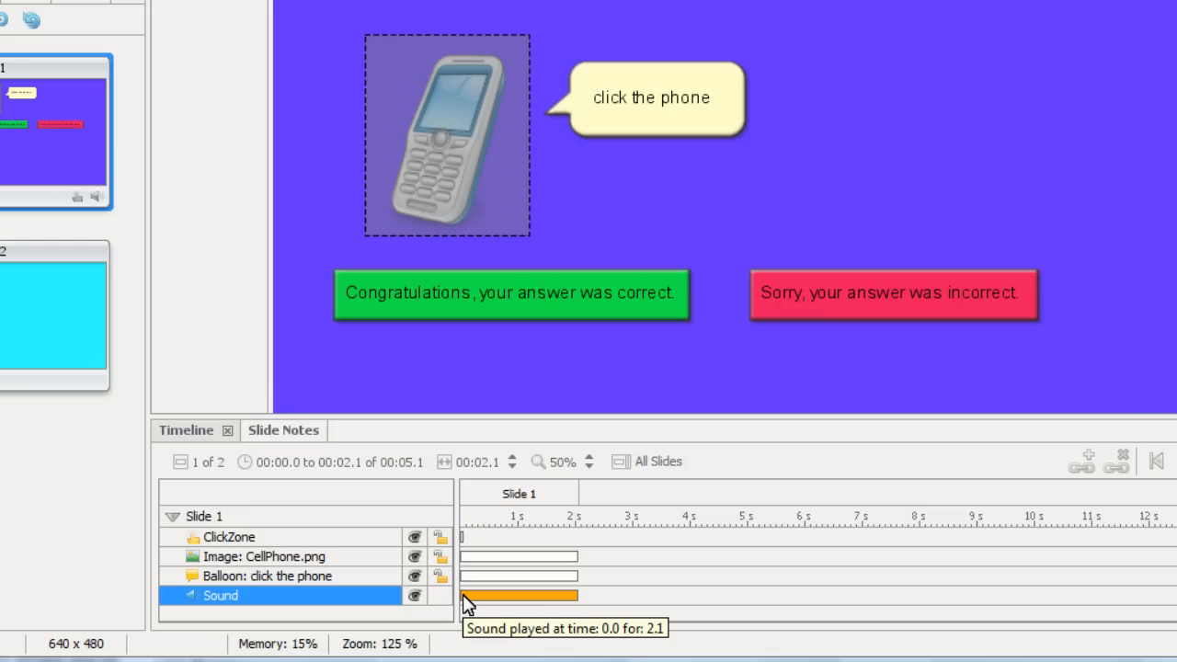
mouse_move(474, 541)
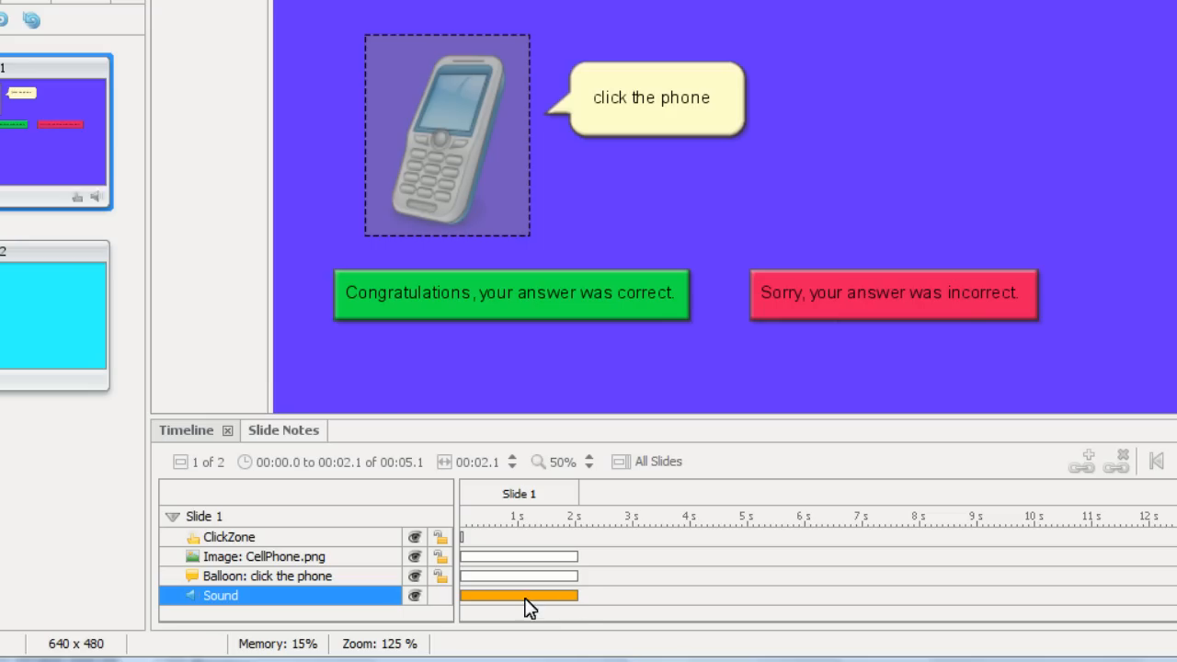
mouse_move(467, 550)
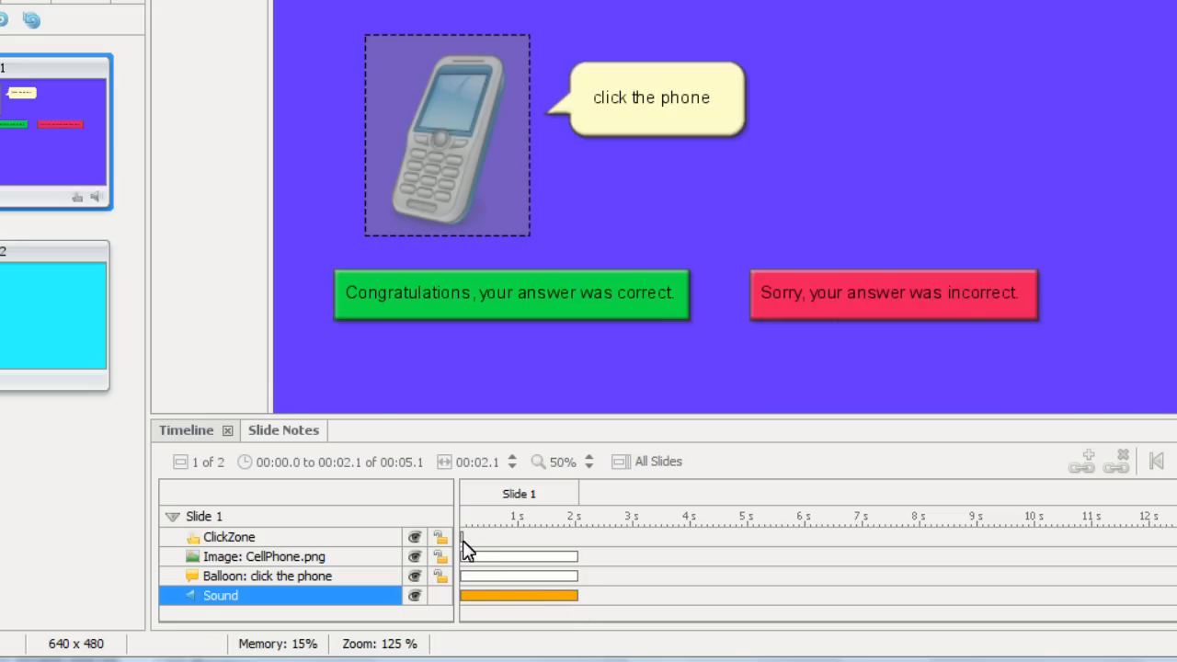
mouse_move(467, 537)
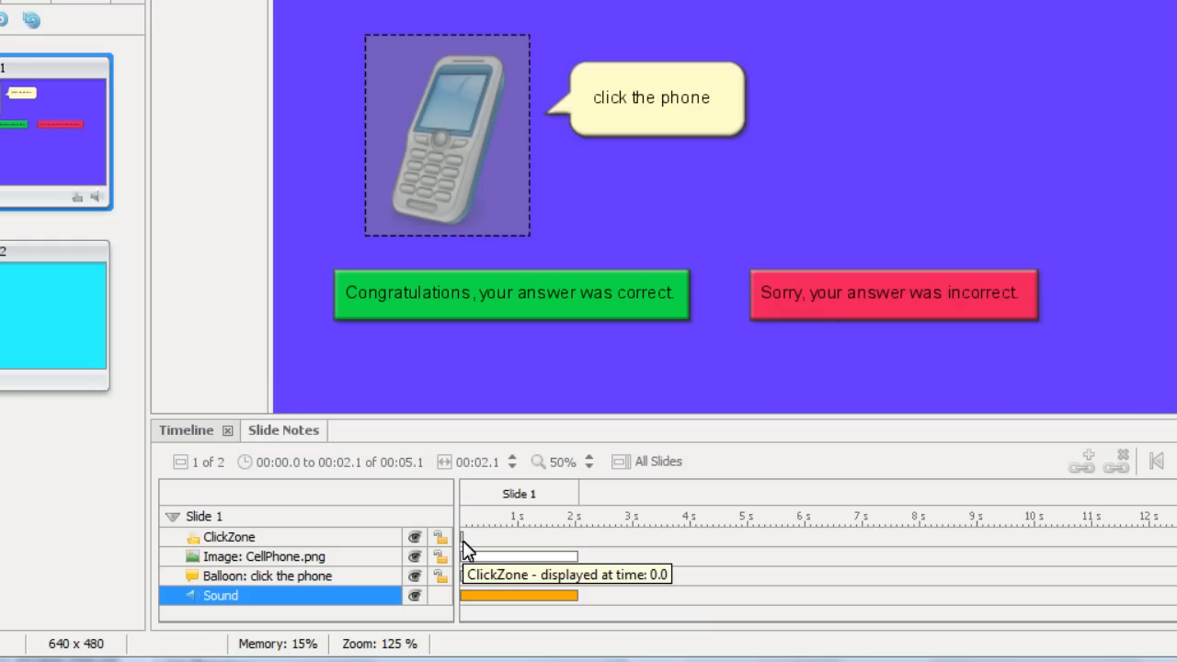
mouse_move(603, 303)
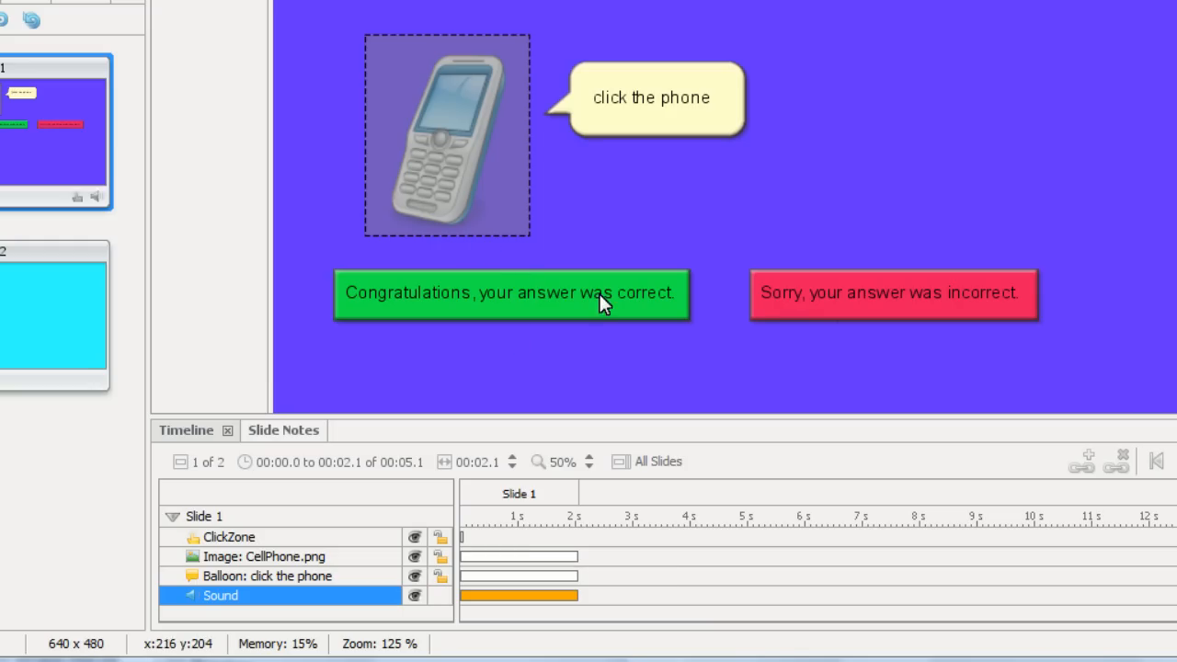
mouse_move(485, 568)
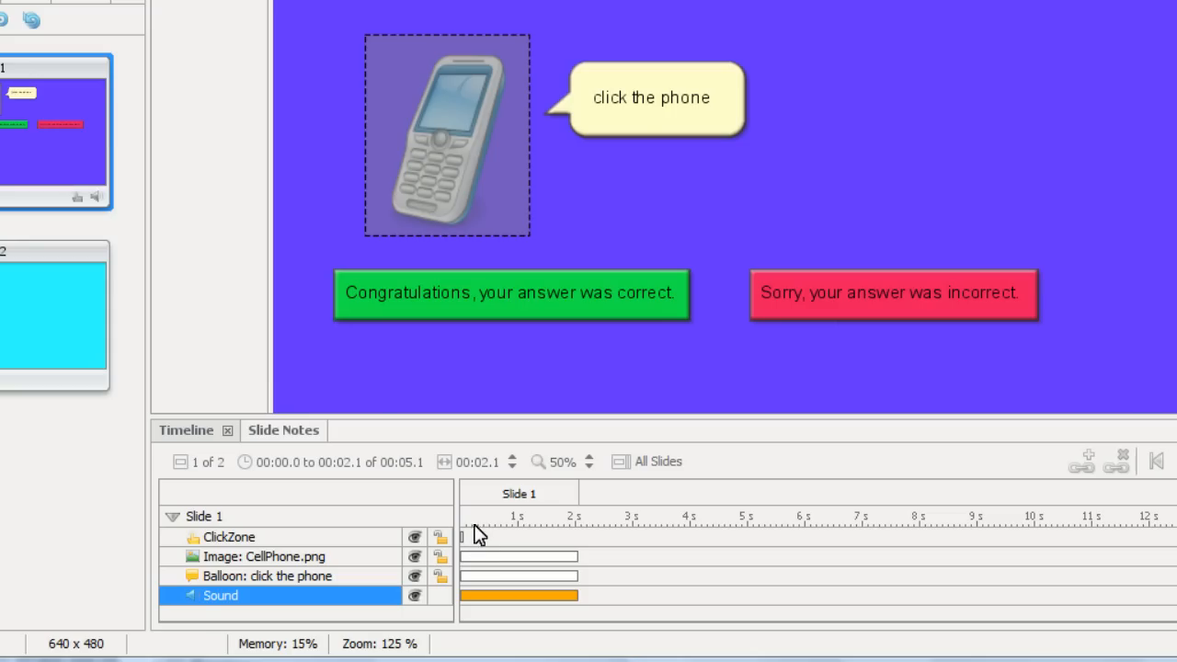
mouse_move(570, 537)
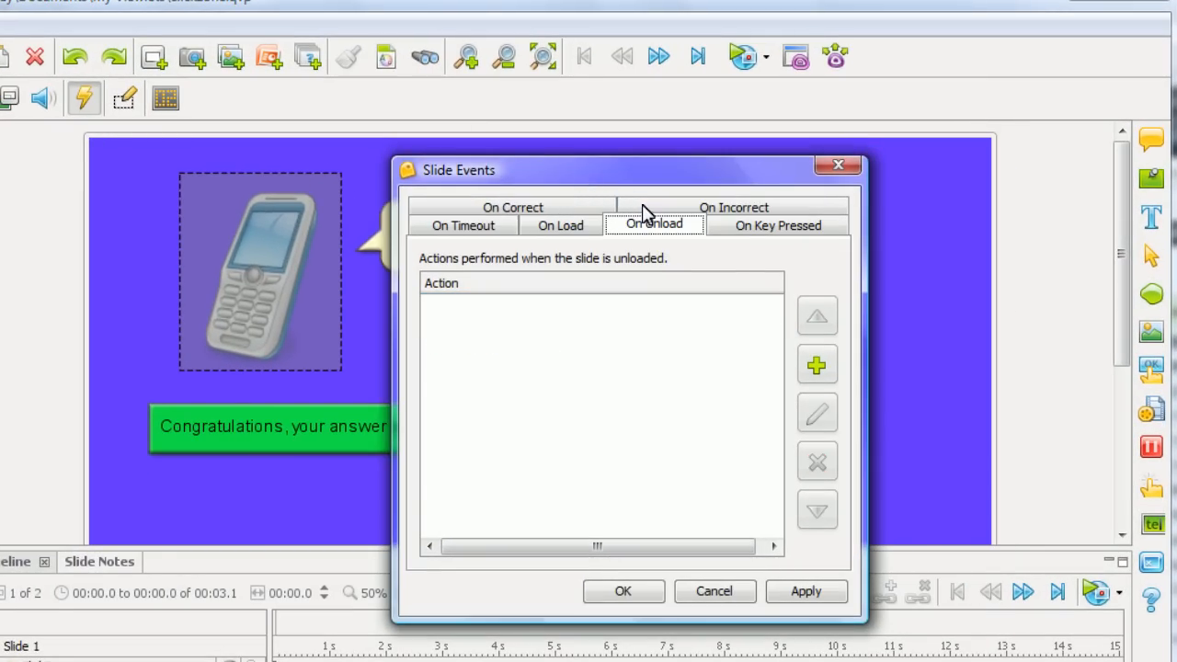
Step: Add a new On Unload action and choose Play Sound as its action type
click(816, 364)
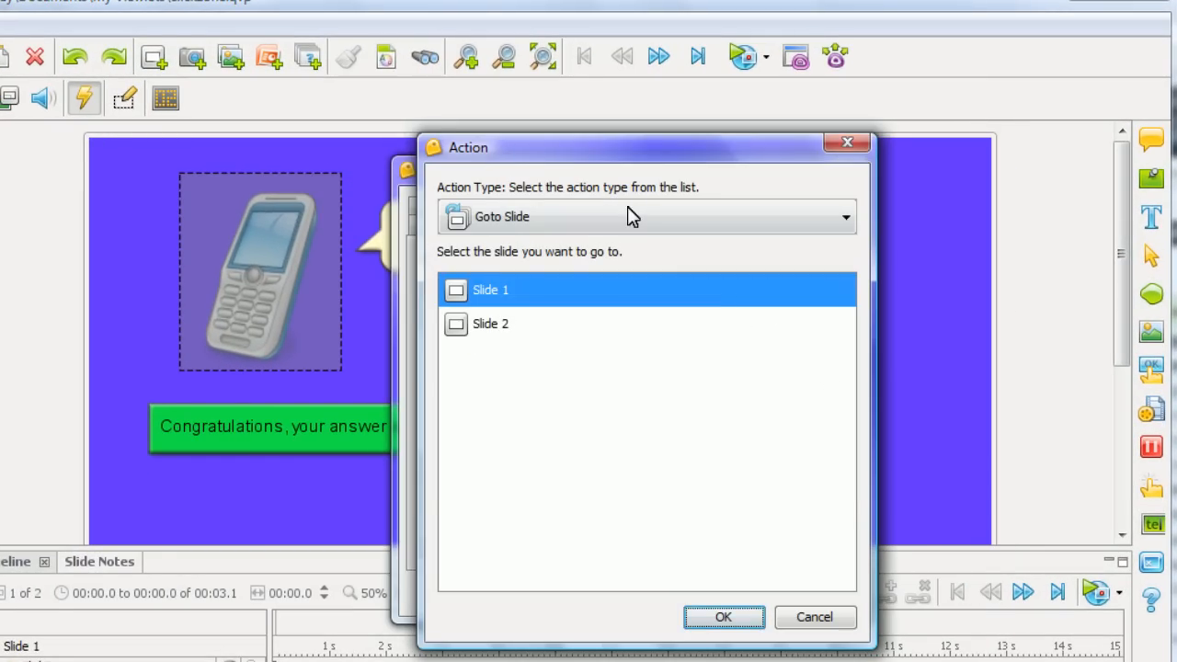
click(842, 217)
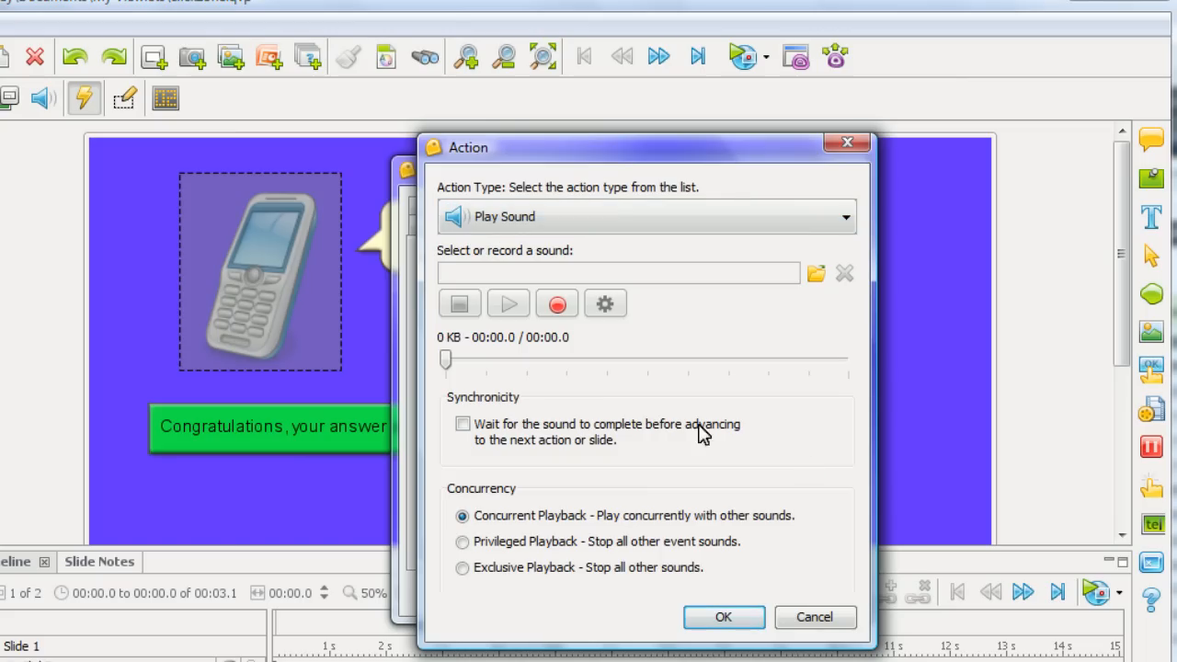
Step: Record a short sound so the unload event plays recorded_12.mp3 with Concurrent Playback, Wait unchecked
click(555, 303)
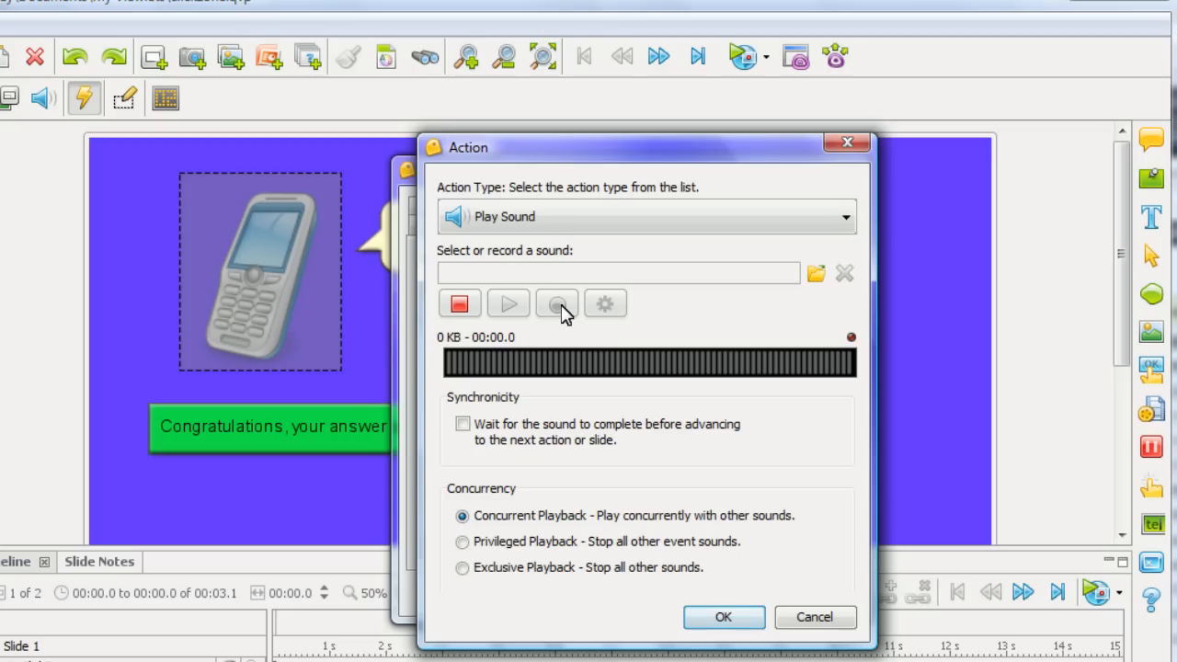
click(555, 303)
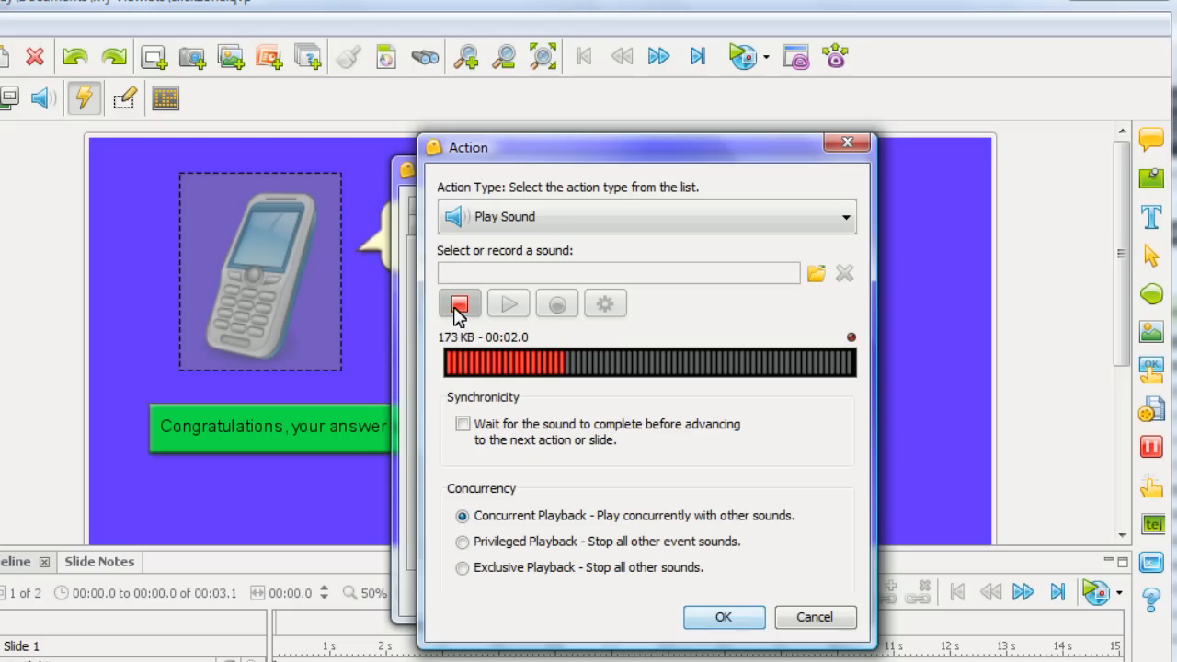
click(460, 304)
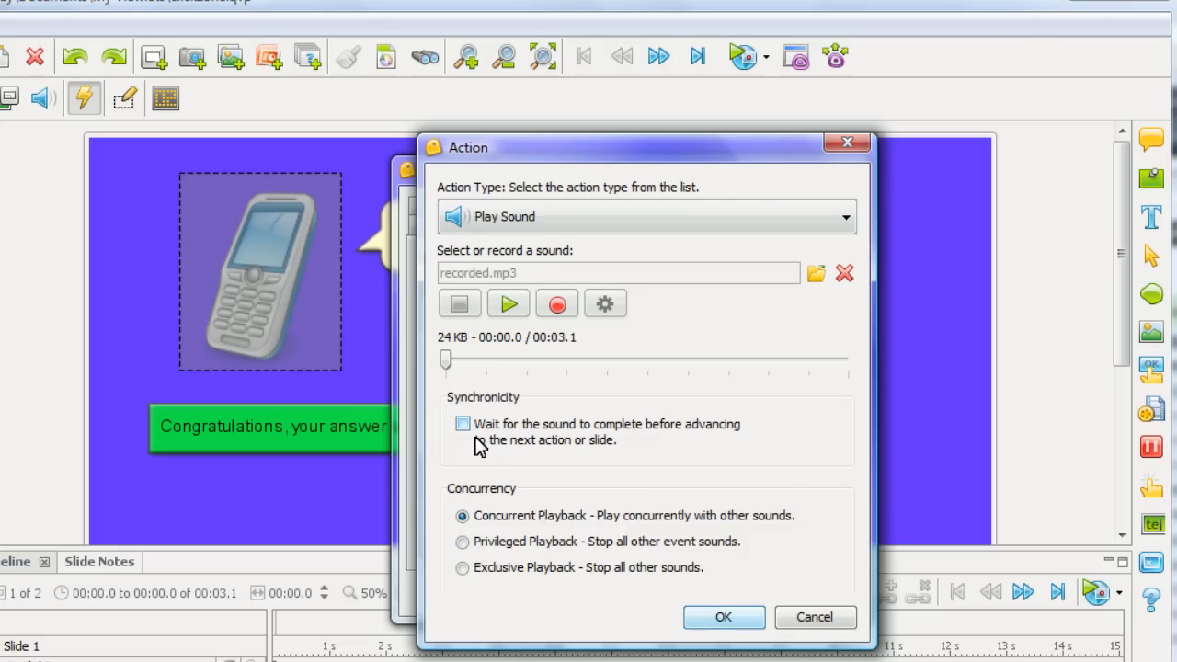
mouse_move(566, 450)
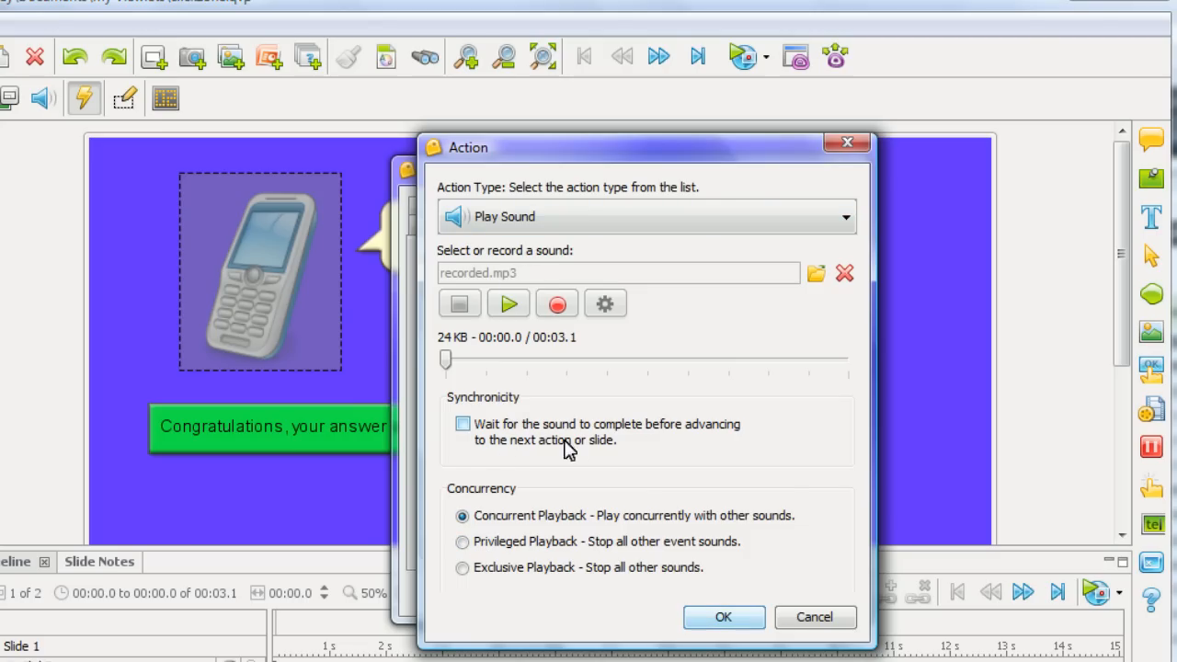
mouse_move(517, 450)
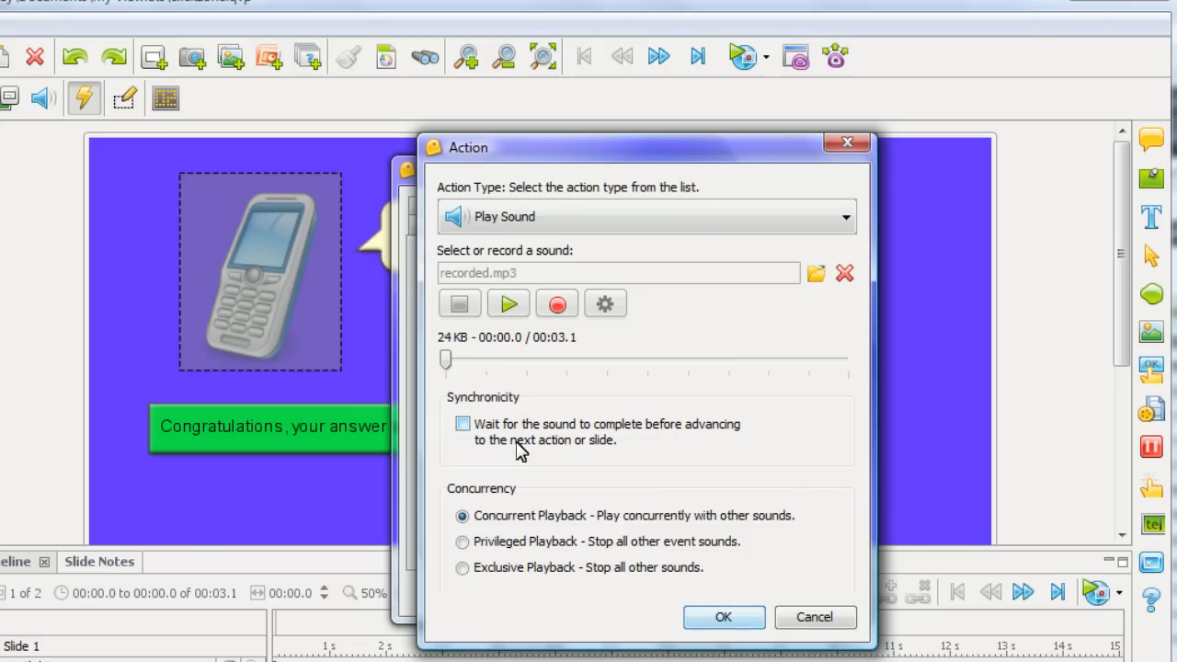
mouse_move(598, 451)
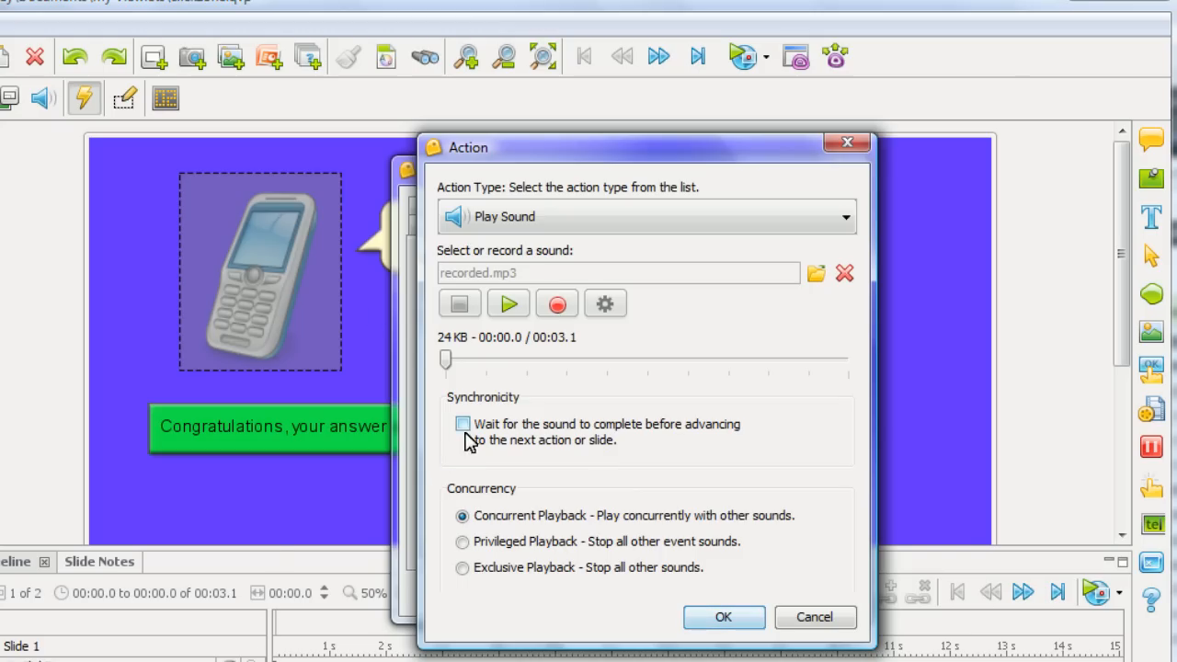
mouse_move(456, 395)
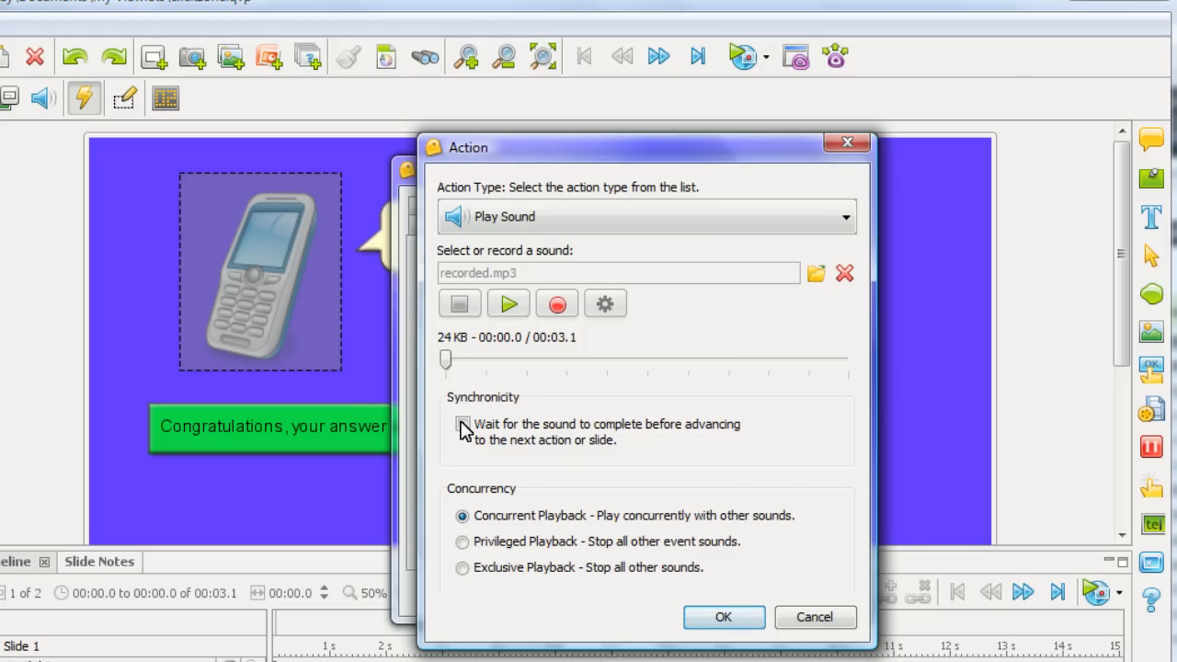
click(463, 423)
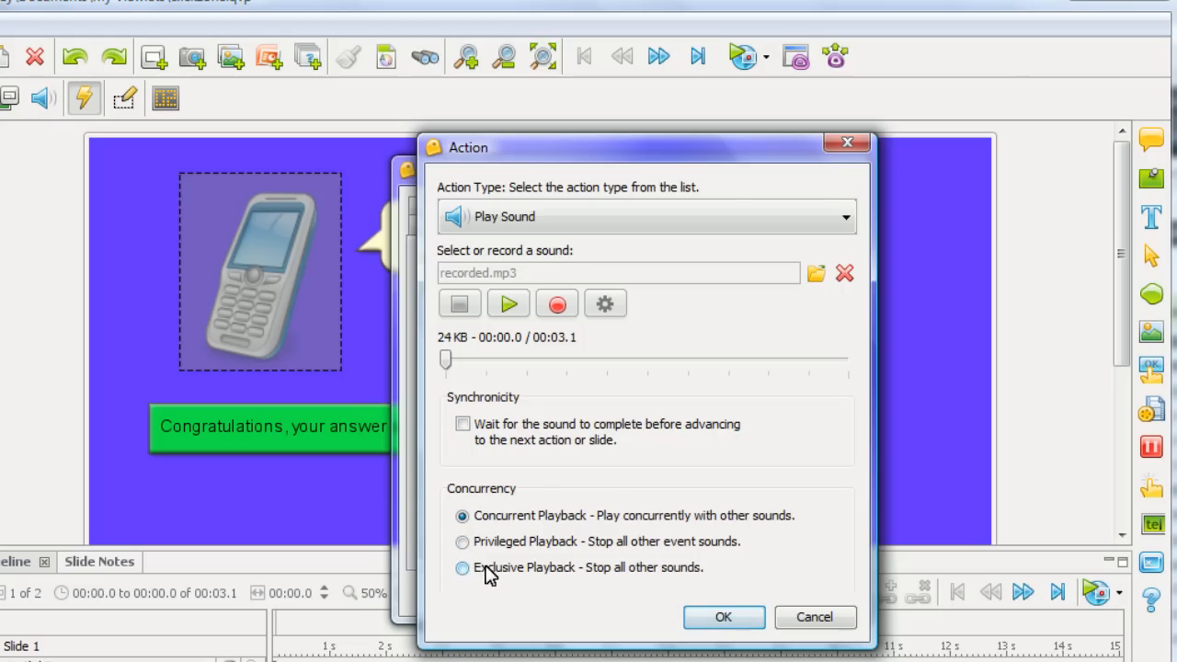
mouse_move(642, 562)
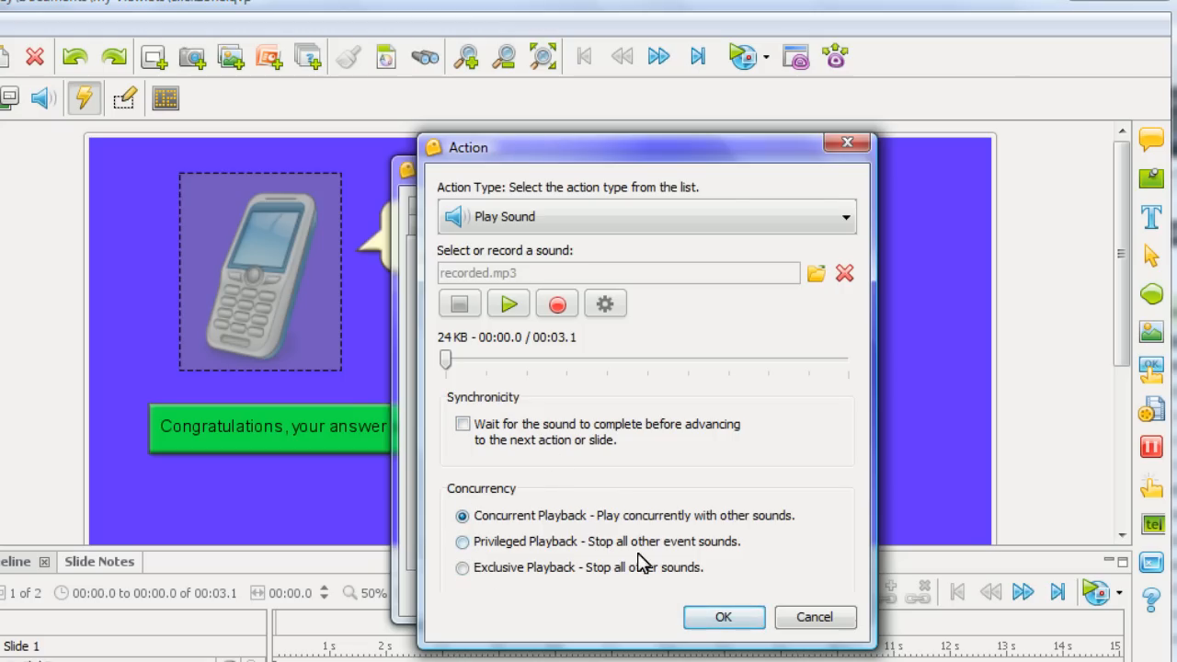
click(723, 617)
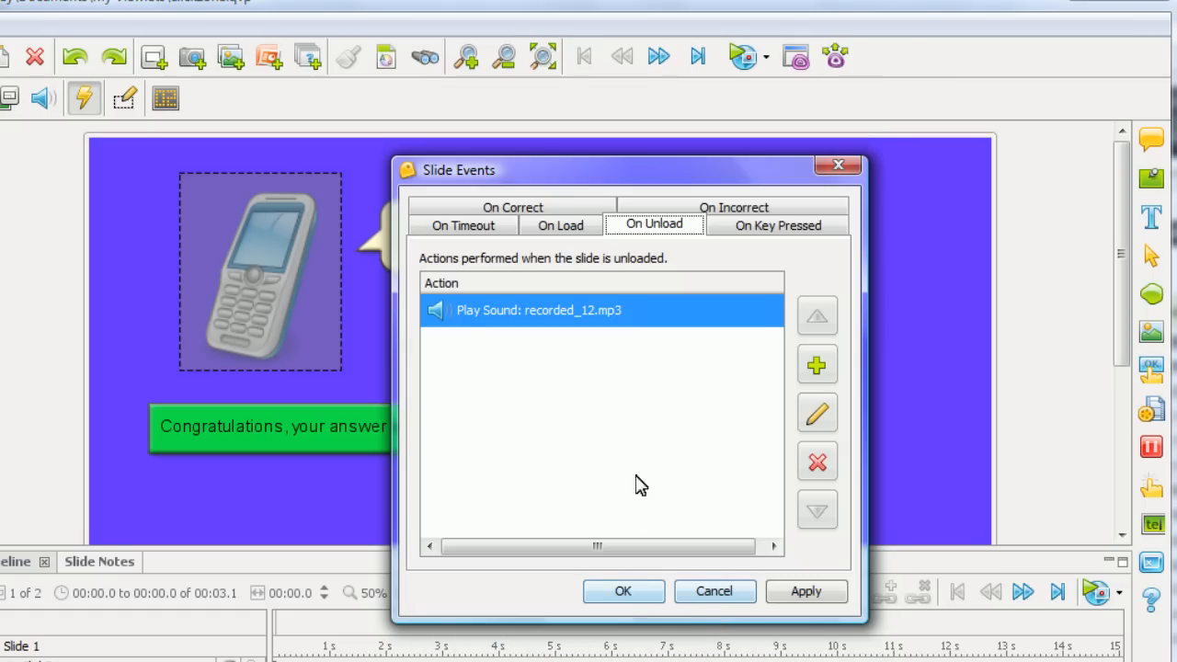
Step: Apply the slide events and return to Slide 1, whose timeline has no separate sound item
click(621, 592)
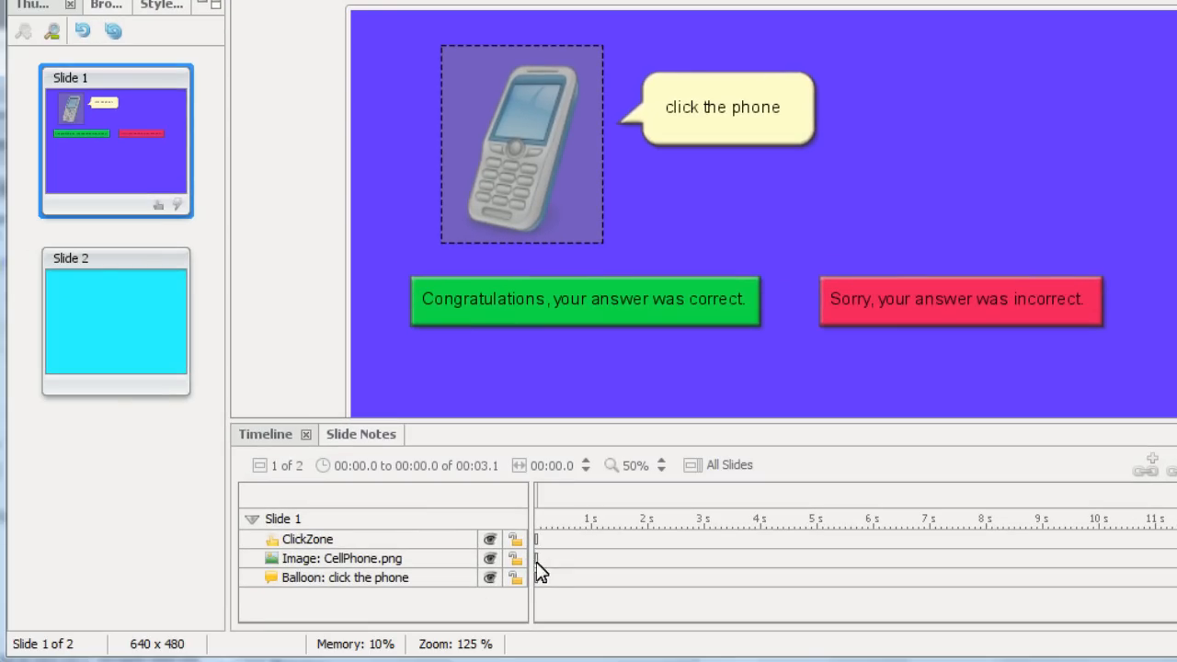
mouse_move(559, 336)
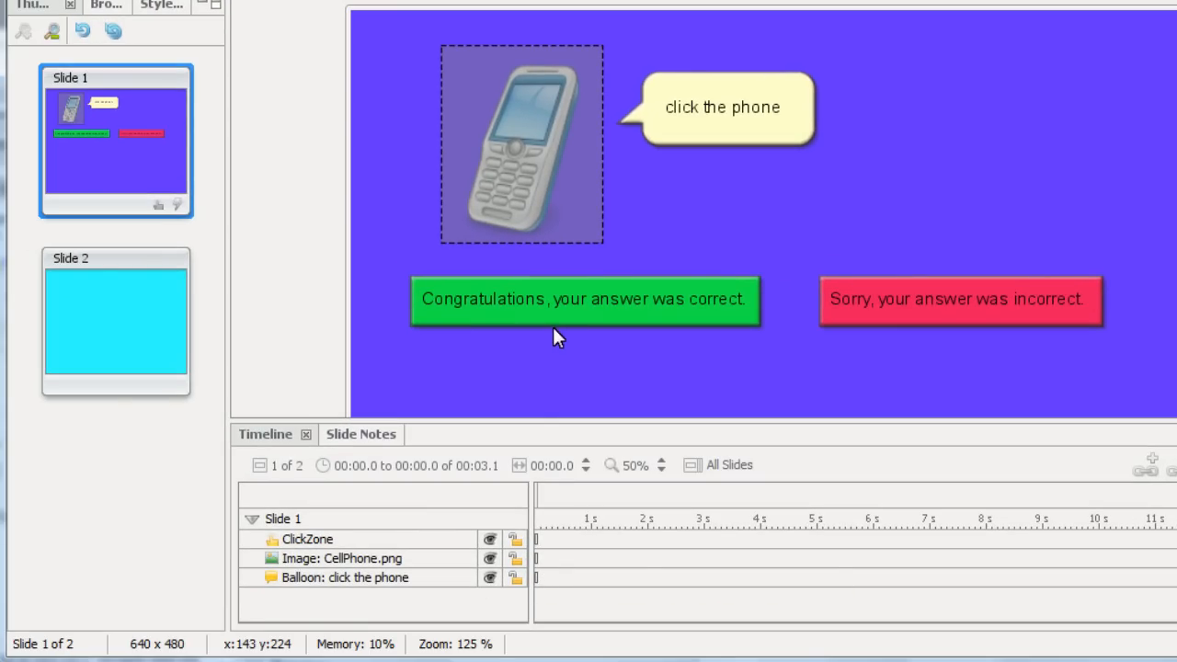
mouse_move(732, 169)
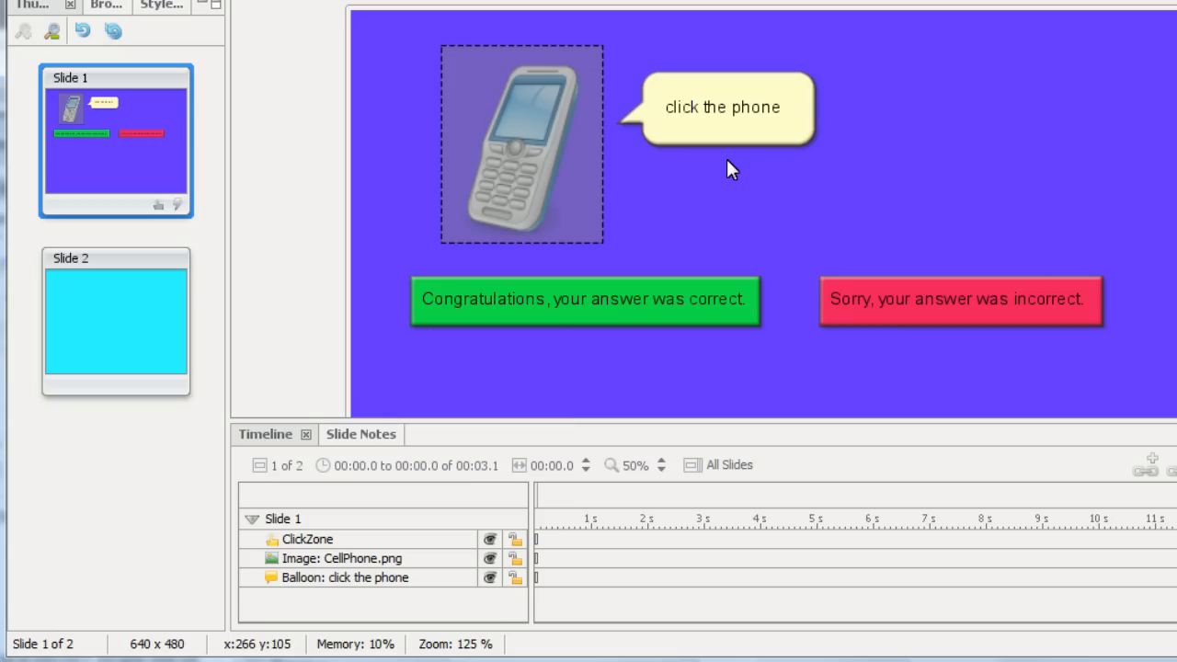
mouse_move(537, 550)
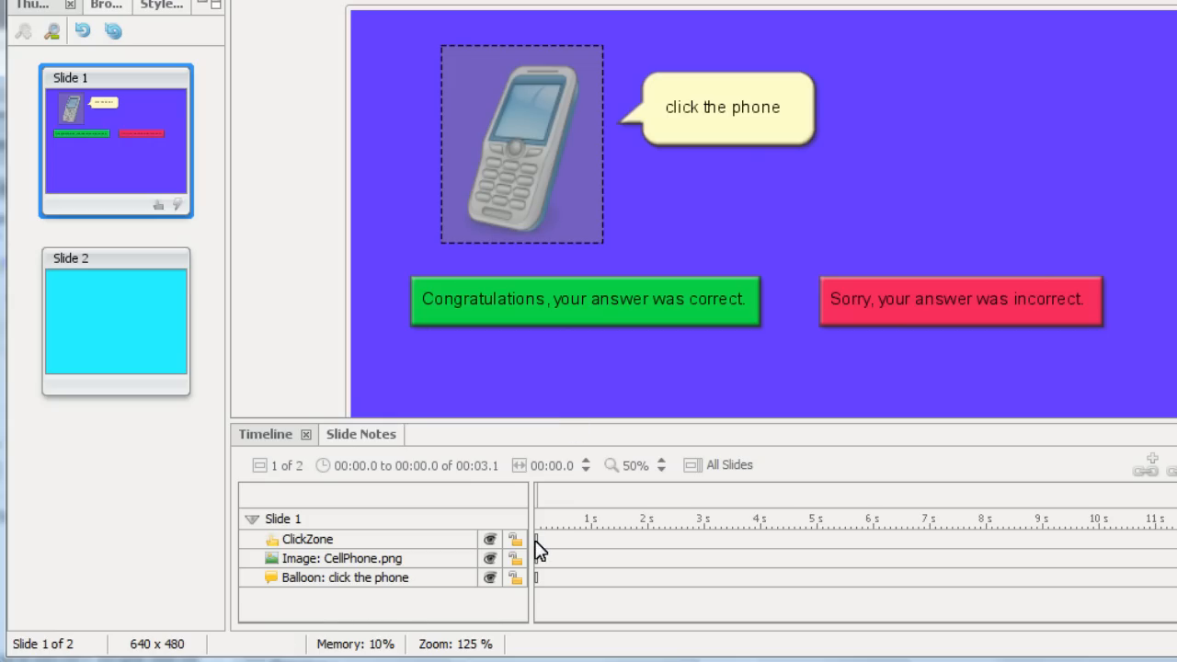
mouse_move(622, 256)
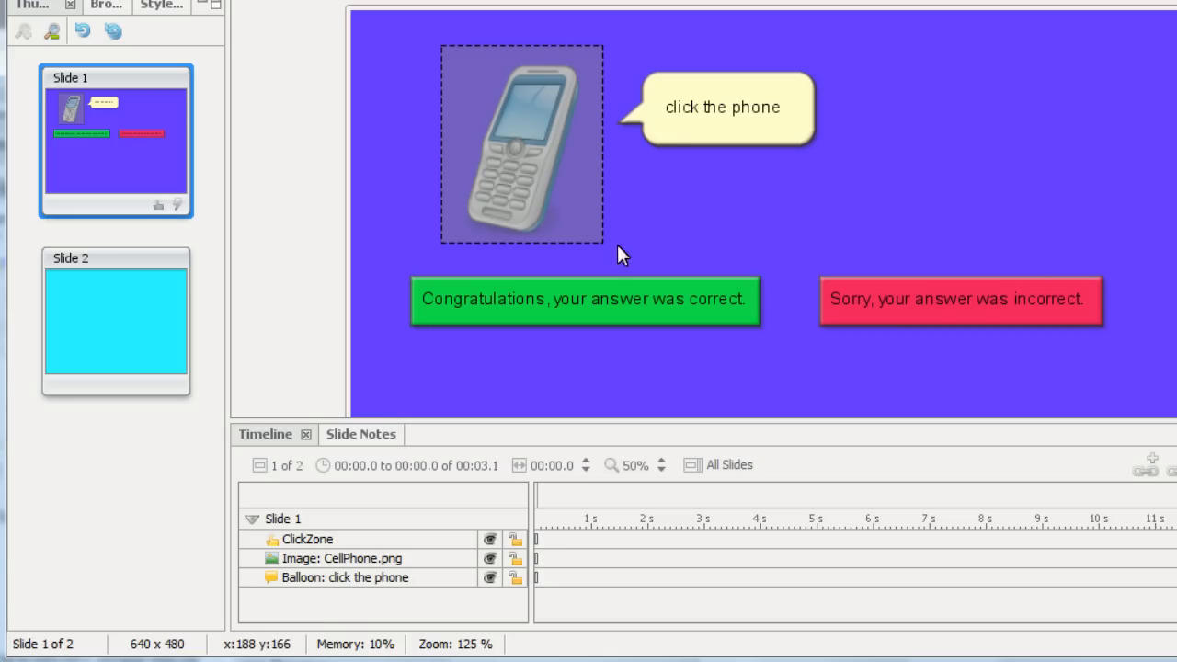
mouse_move(618, 317)
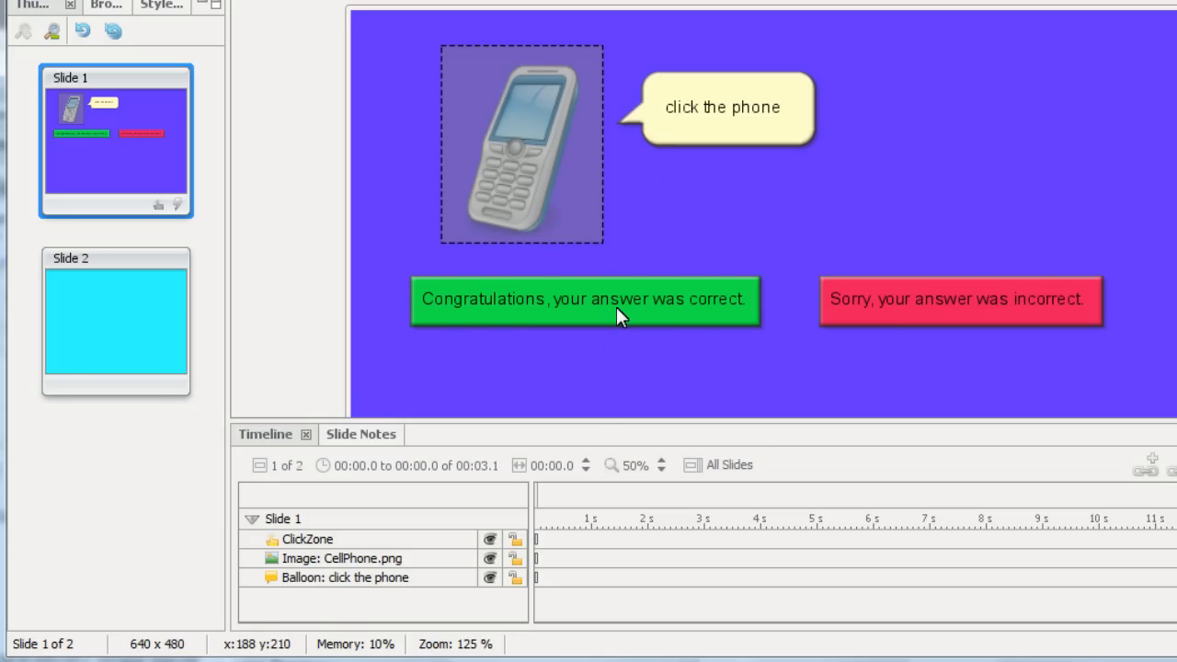
click(585, 298)
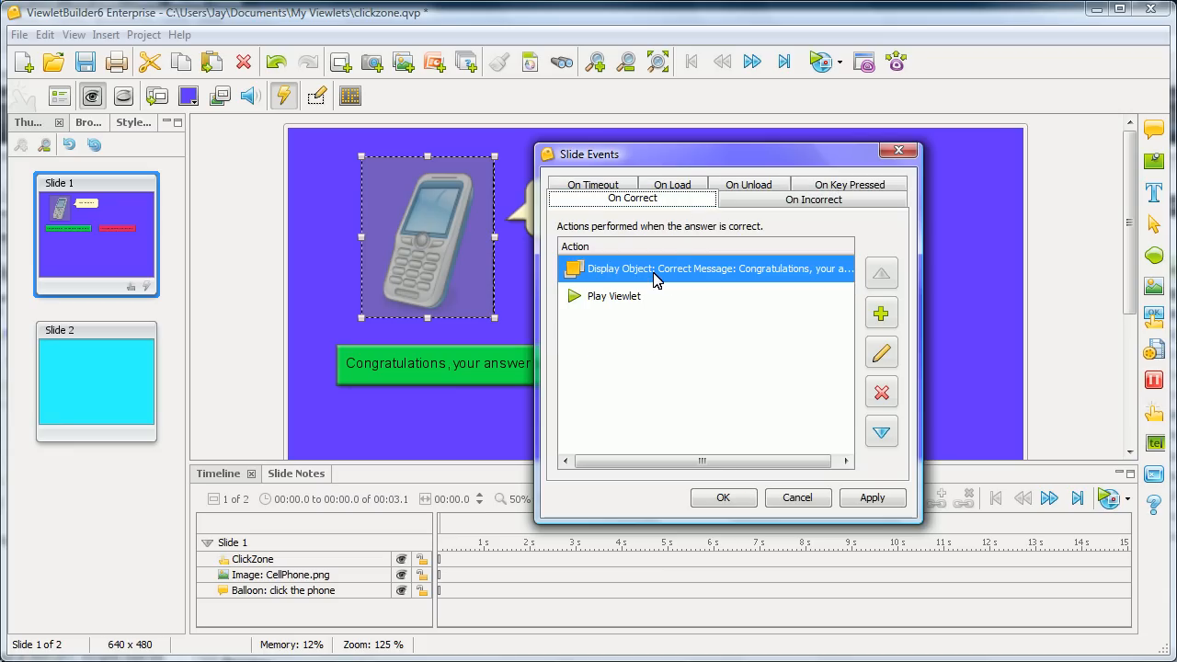
mouse_move(788, 448)
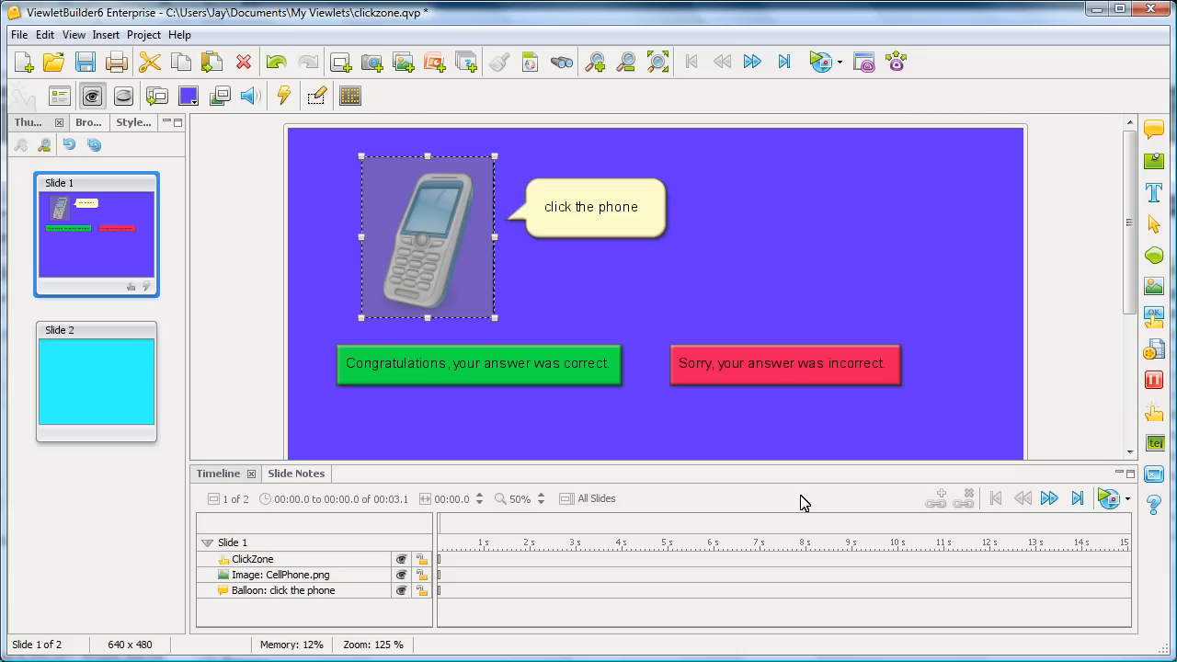
mouse_move(794, 502)
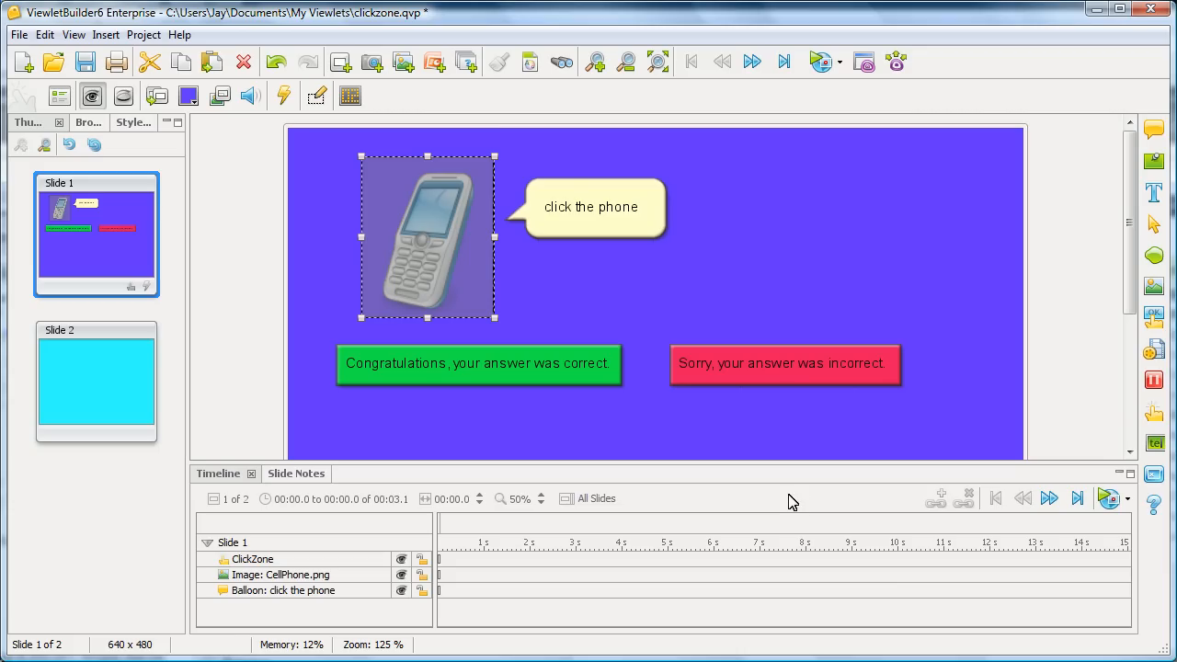
mouse_move(579, 428)
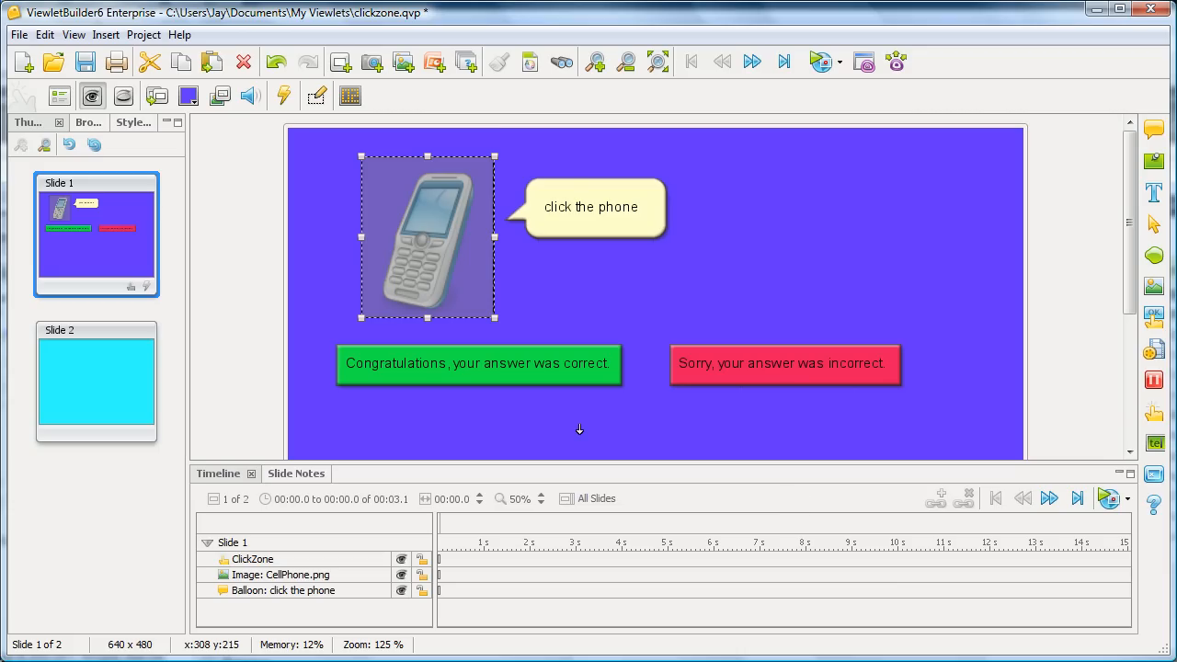